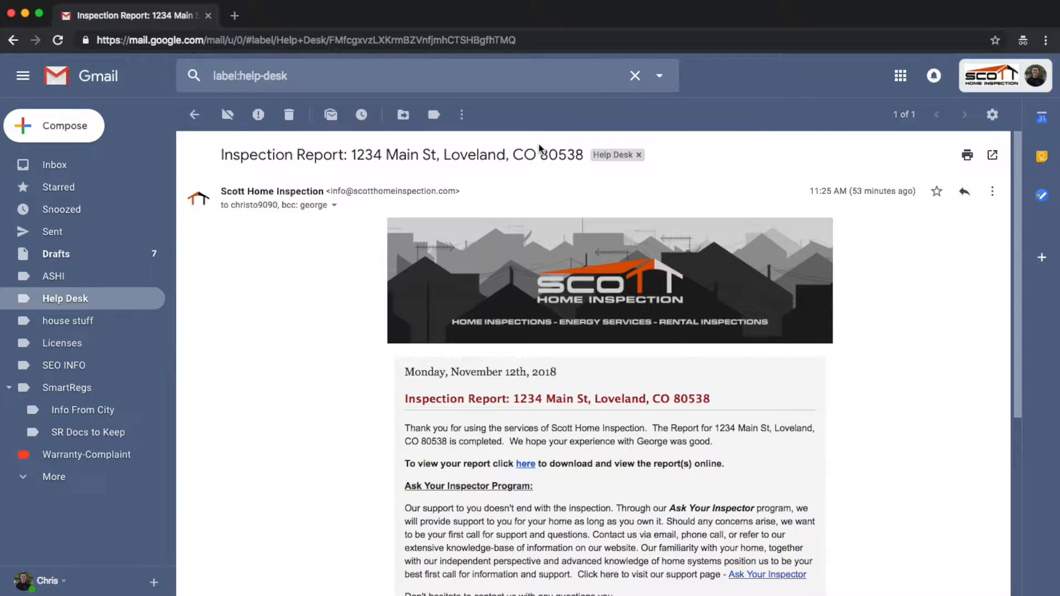
Step: Open the 1234 Main St inspection report online from the email's 'here' link
scroll("down", 3)
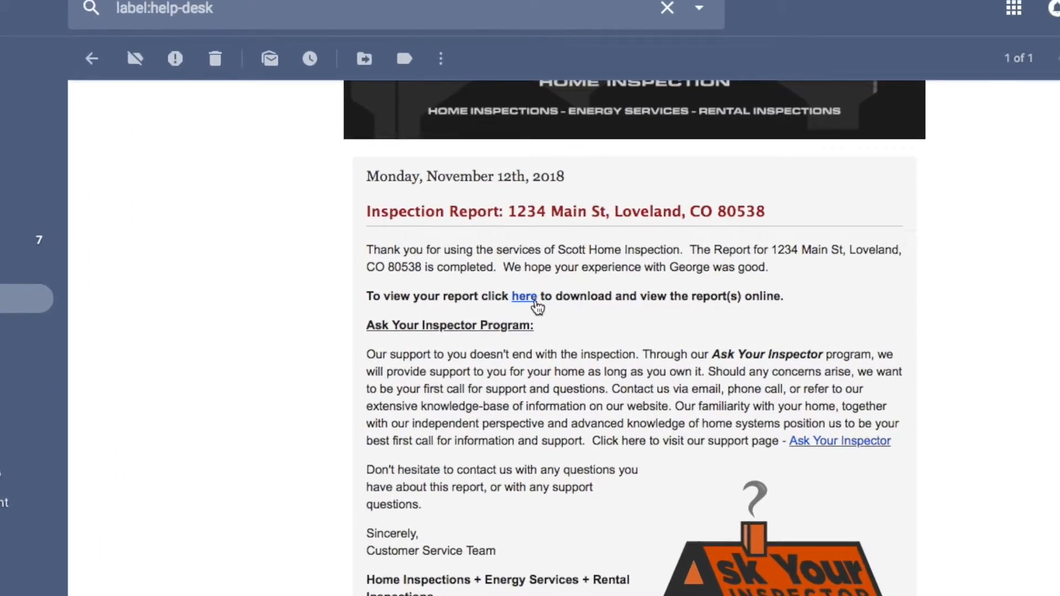
left_click(524, 295)
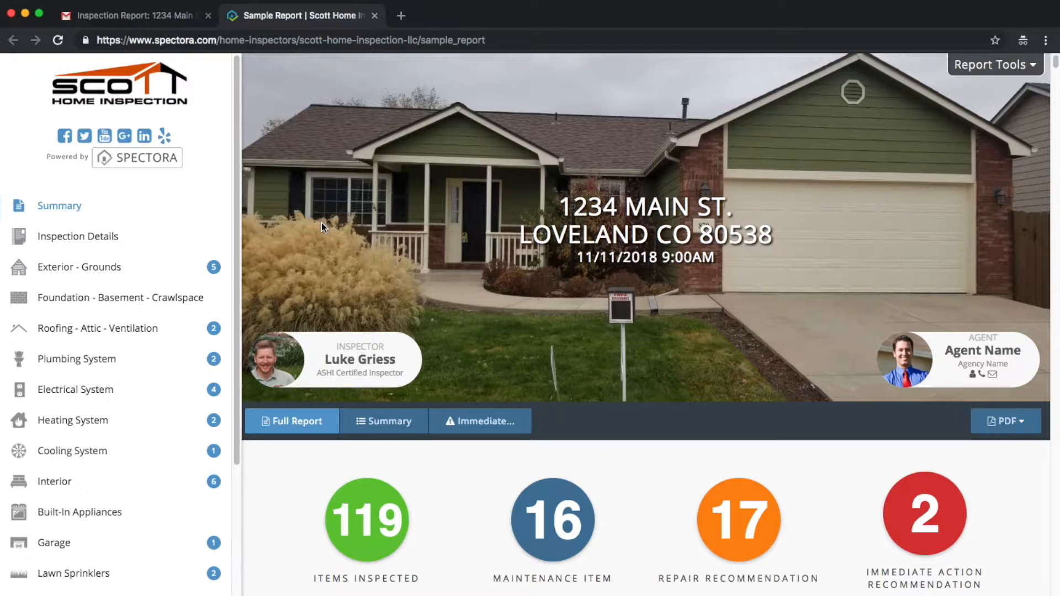
mouse_move(189, 181)
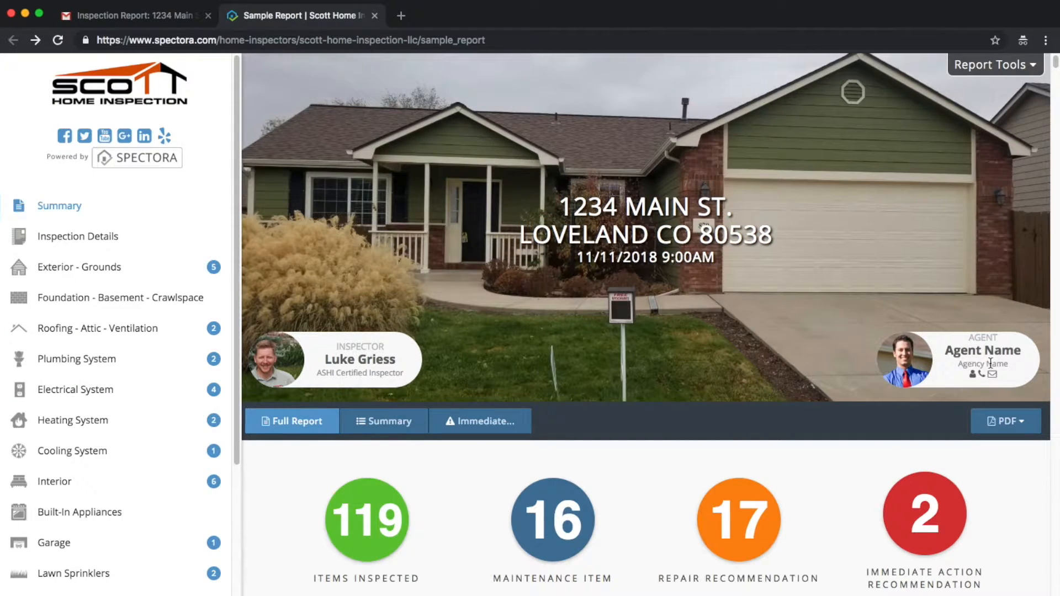
mouse_move(421, 466)
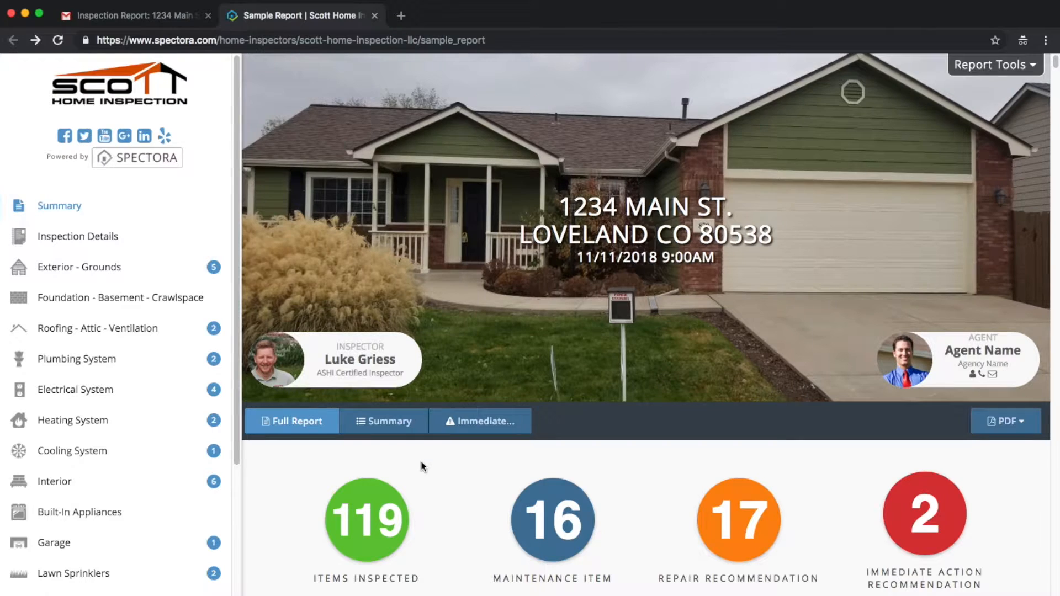
Step: Scroll past Inspection Details to the Exterior - Grounds wasps nests and torn screen door cards
scroll("down", 3)
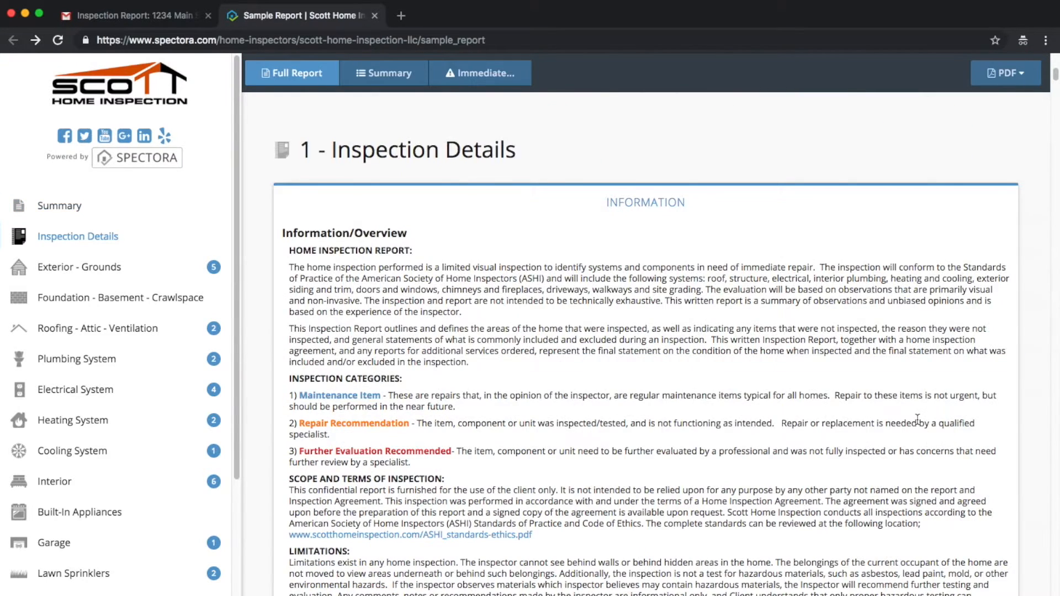
scroll("down", 3)
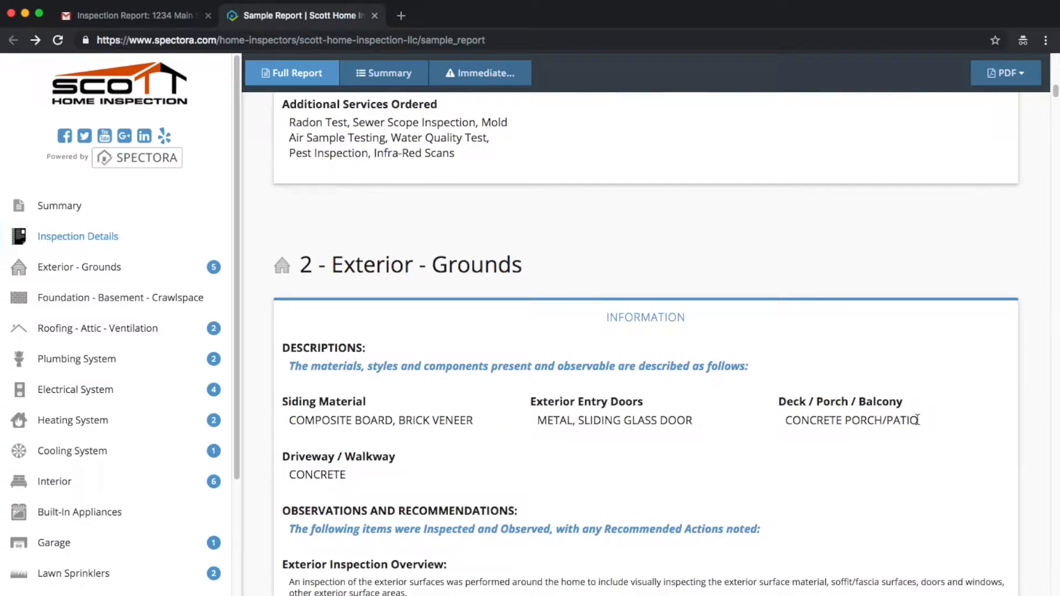
scroll("down", 3)
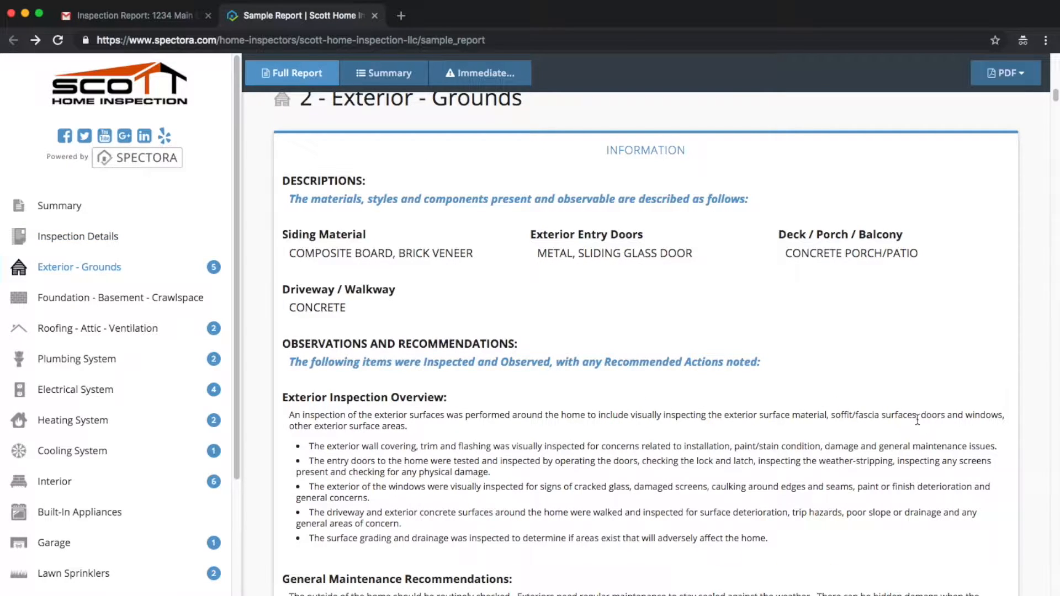
scroll("down", 3)
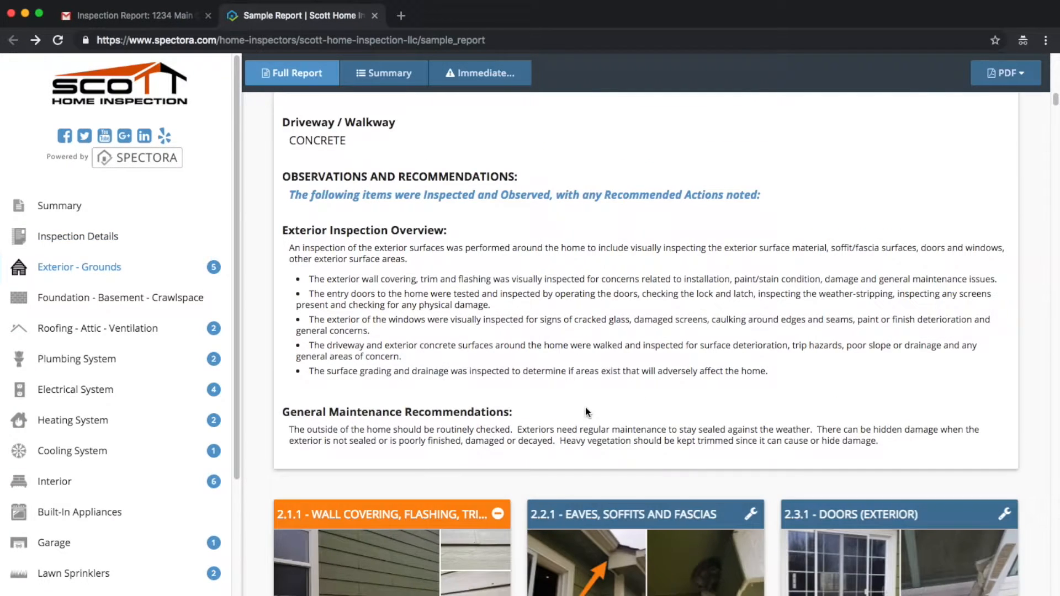
scroll("down", 3)
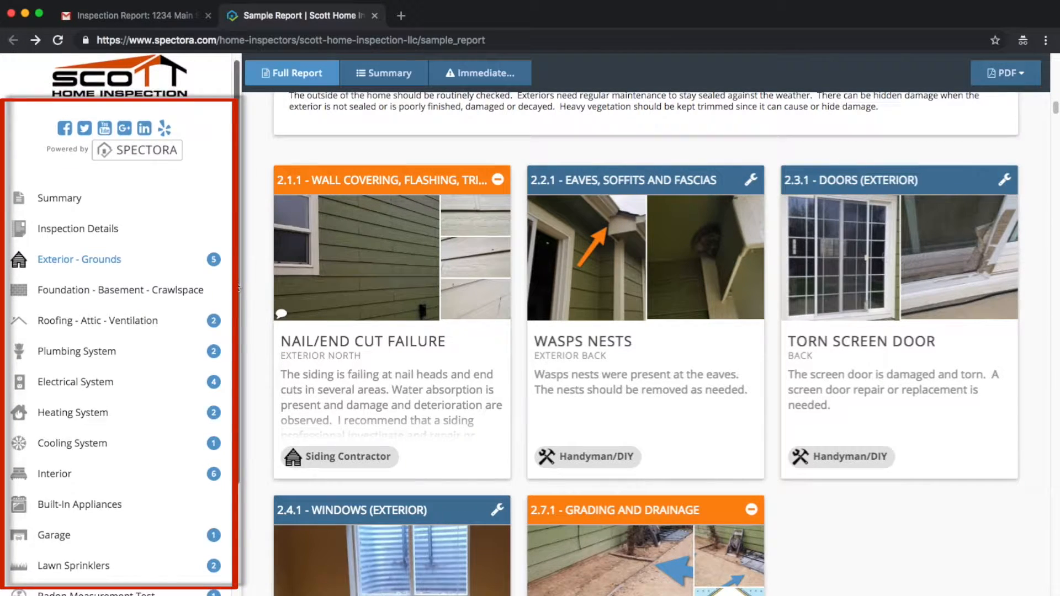
scroll("down", 3)
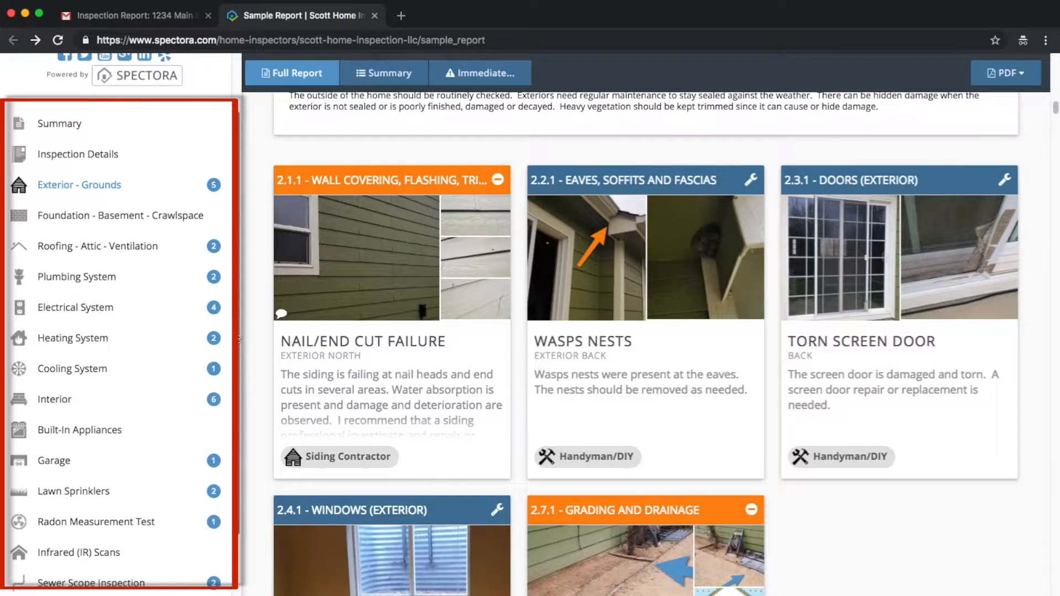
scroll("down", 3)
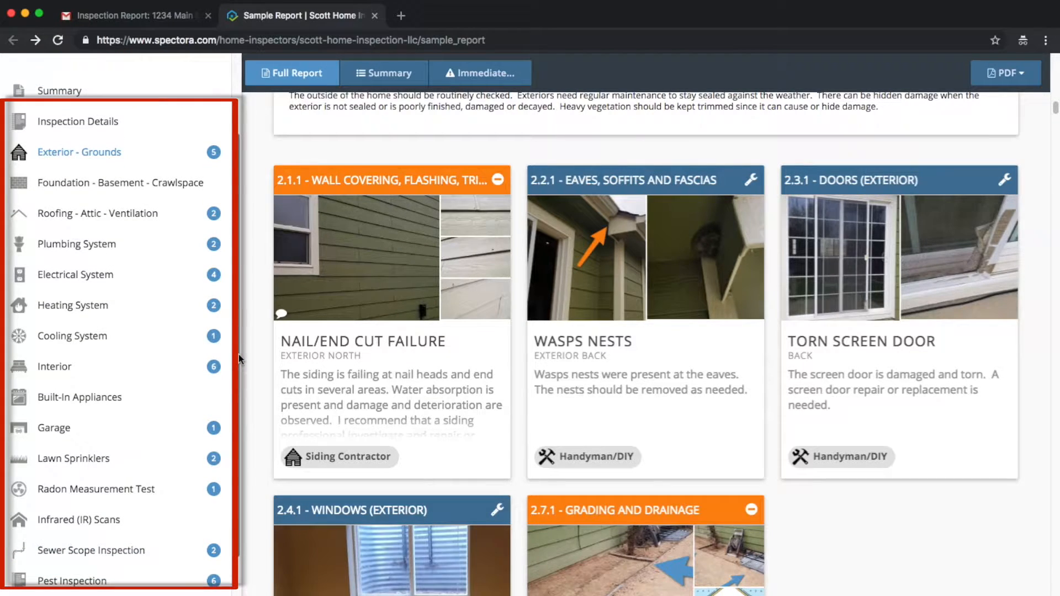
Step: Jump to Electrical System and read down to the smoke detector and CO alarm findings
left_click(75, 274)
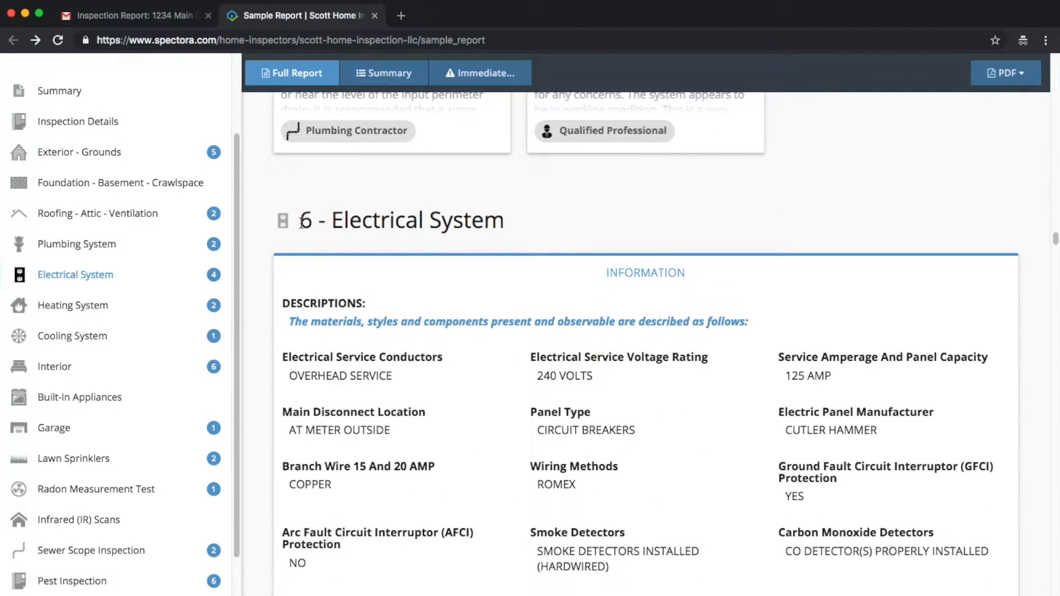
double_click(401, 220)
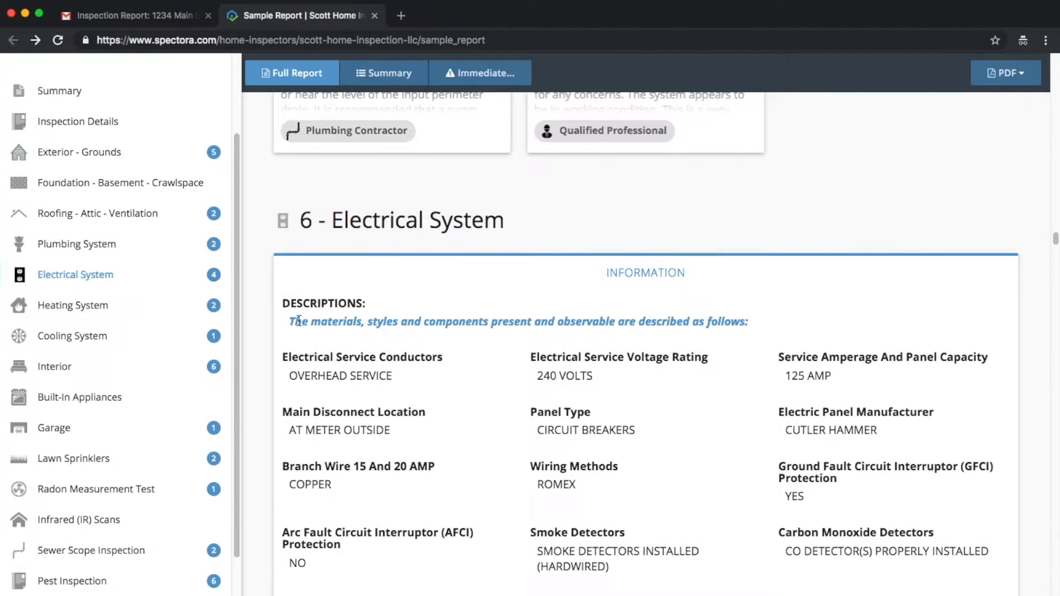
scroll("down", 3)
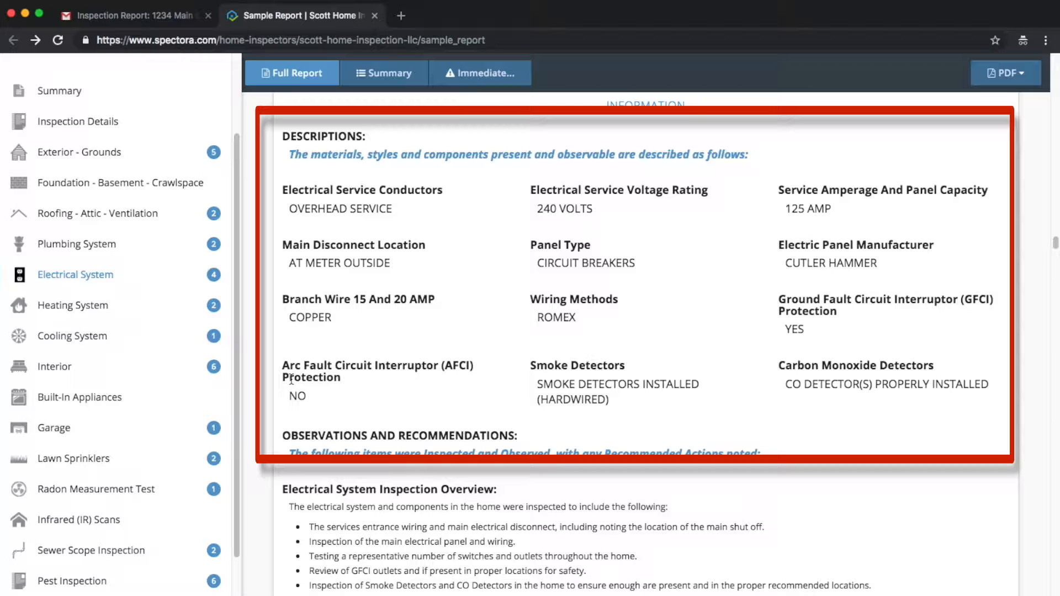
mouse_move(837, 398)
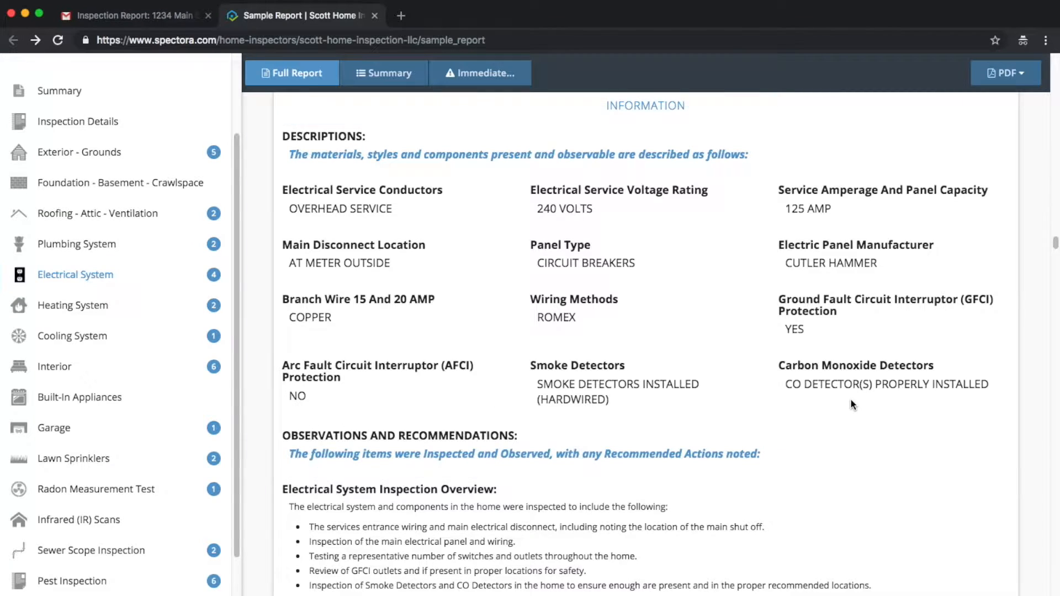
scroll("down", 3)
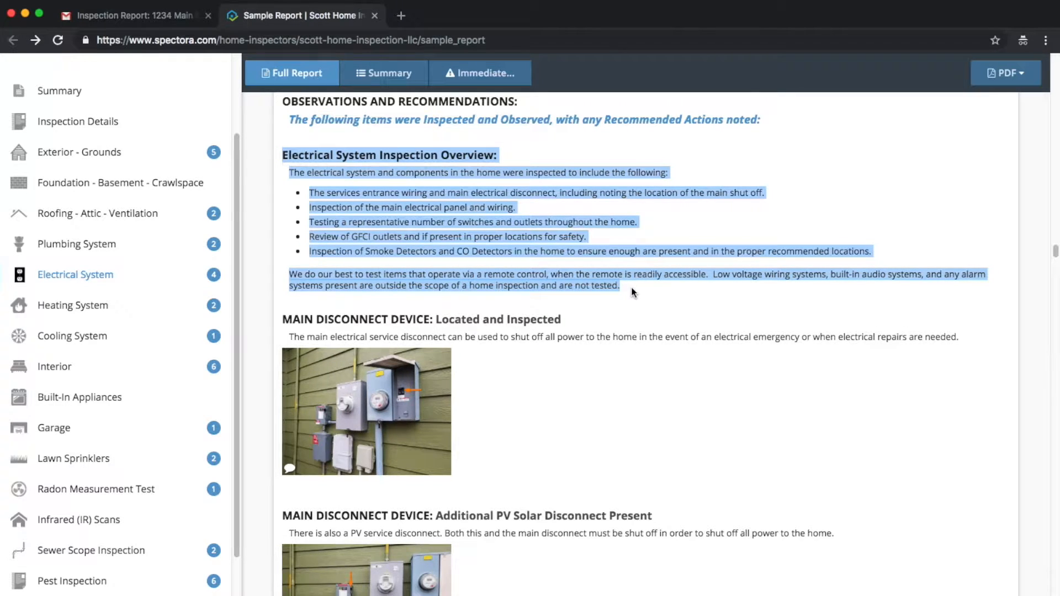
scroll("down", 3)
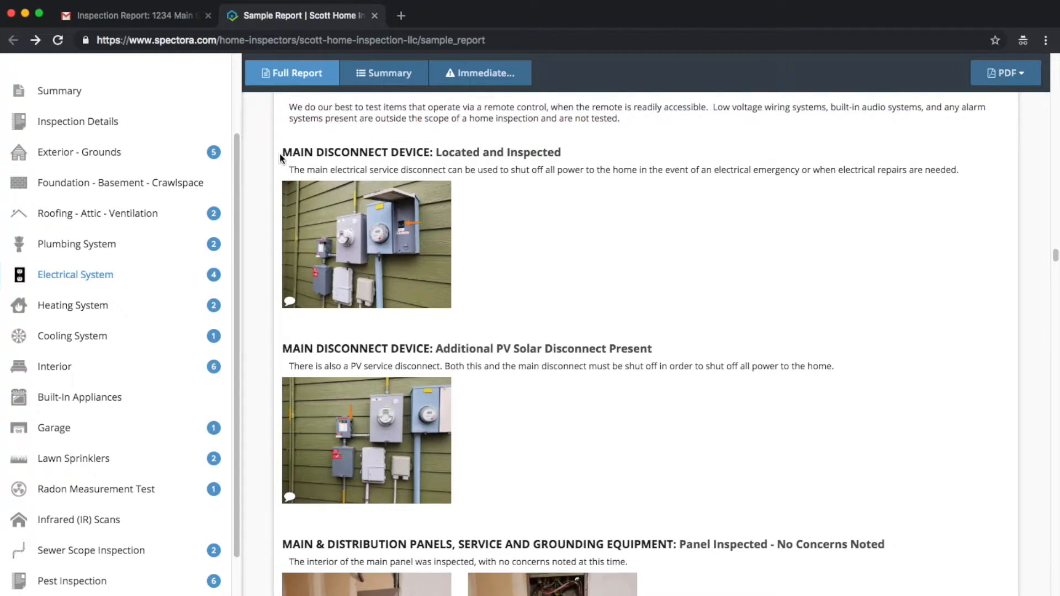
mouse_move(340, 165)
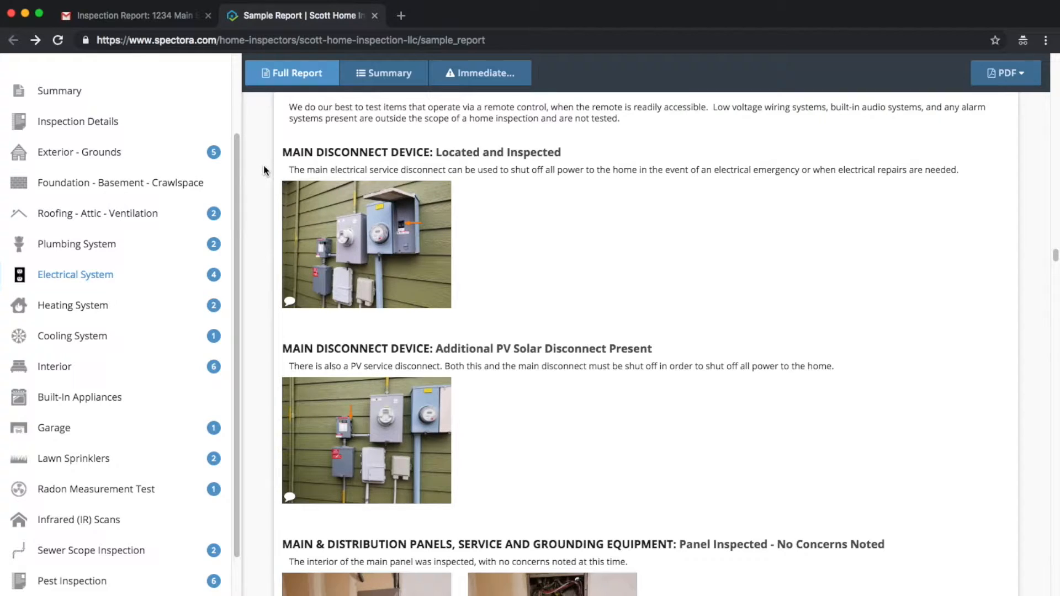
mouse_move(279, 295)
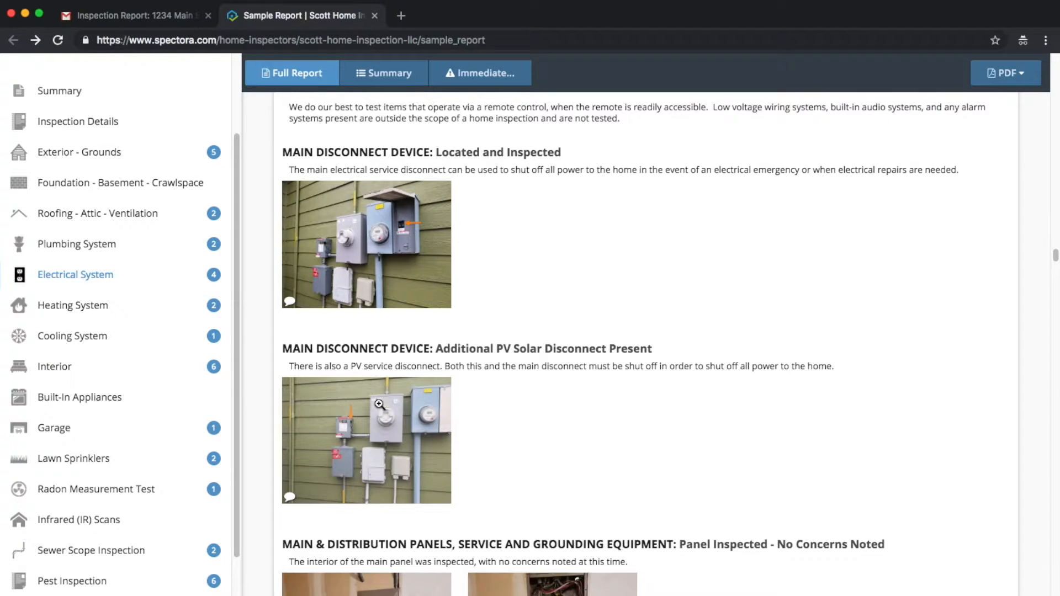
scroll("down", 3)
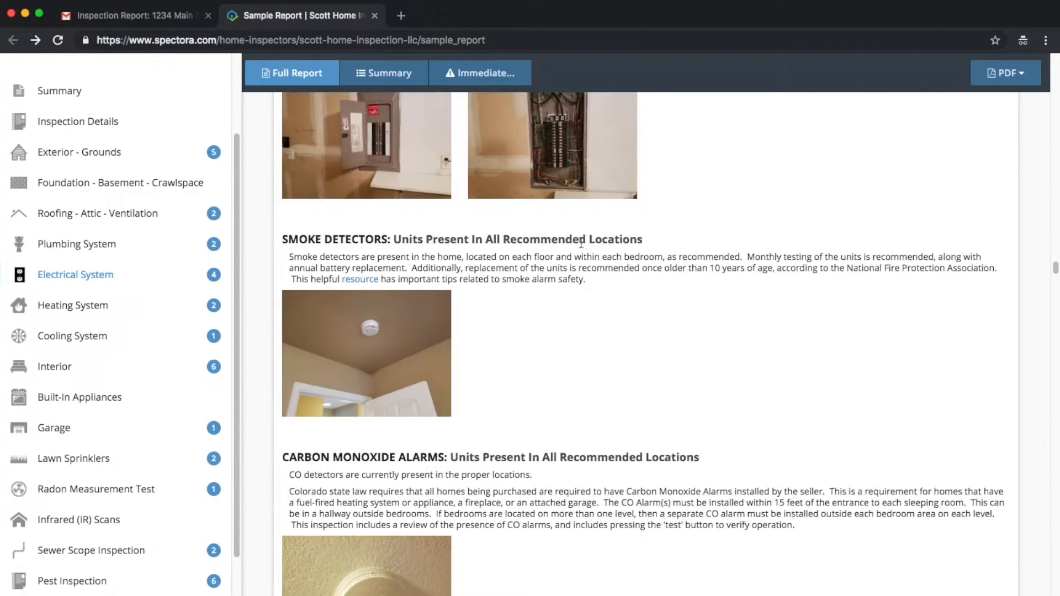
Step: Scroll to the Reverse Polarity and No GFCI Protection cards and expand No GFCI Protection
scroll("down", 3)
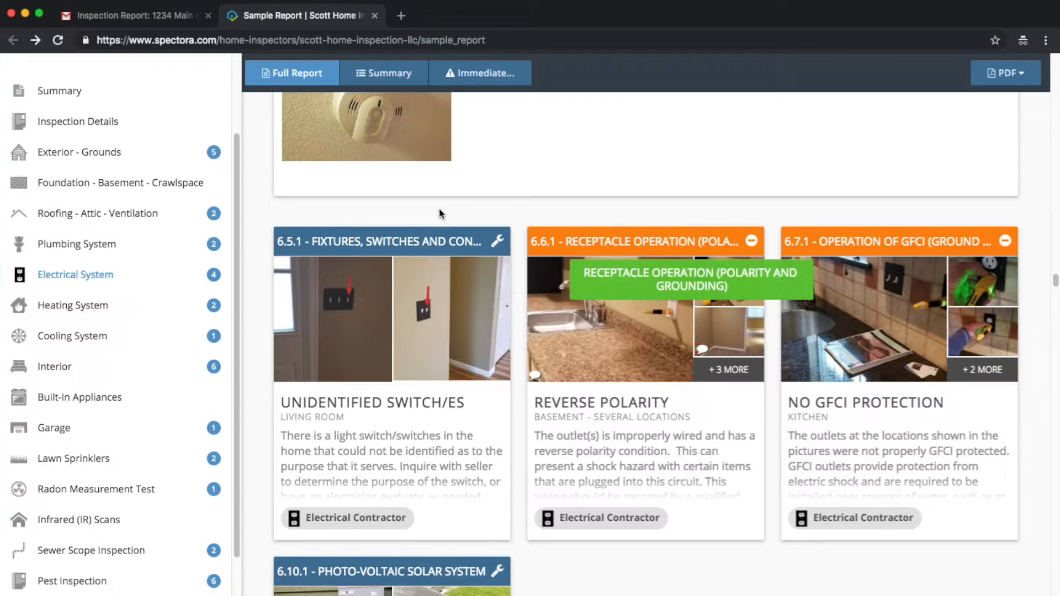
mouse_move(889, 238)
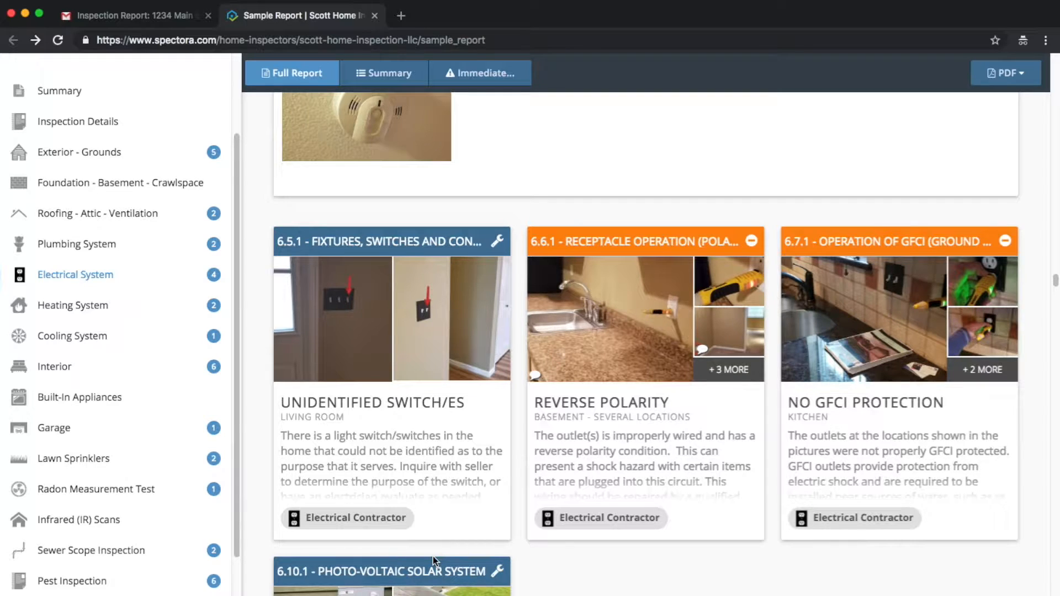
mouse_move(472, 289)
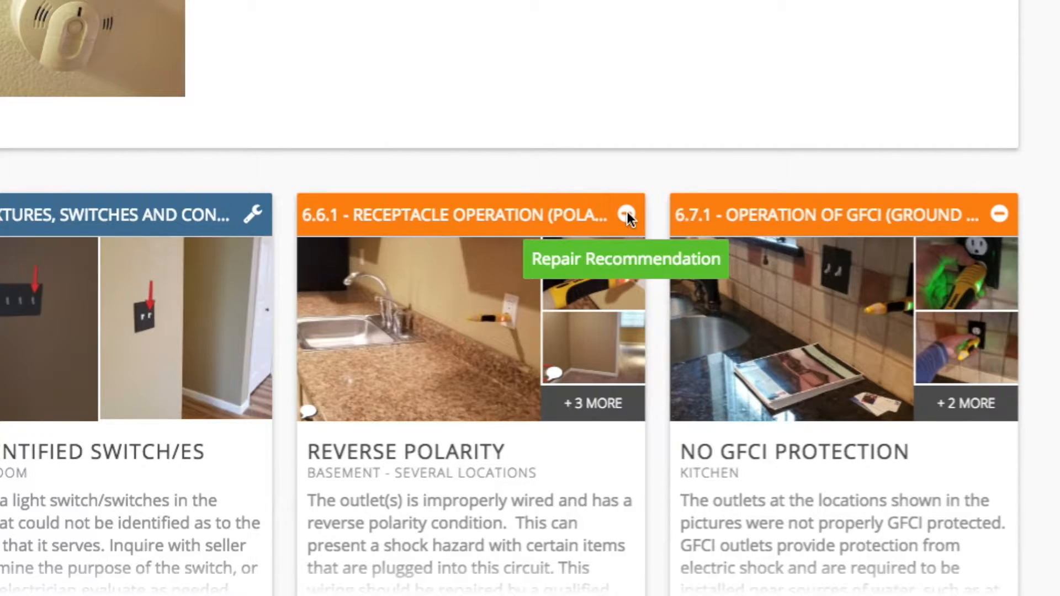
scroll("down", 3)
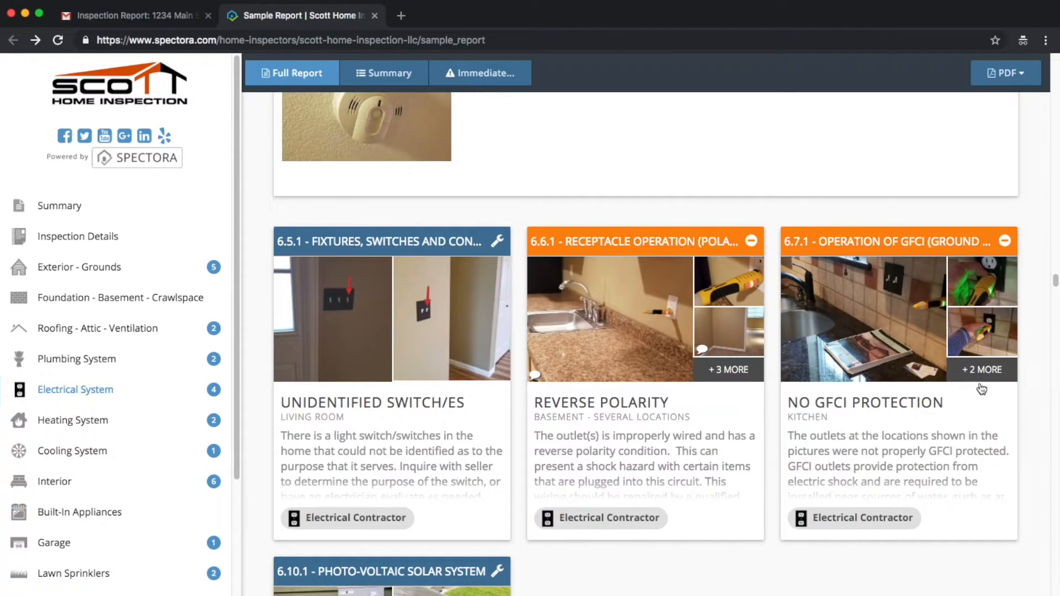
left_click(981, 369)
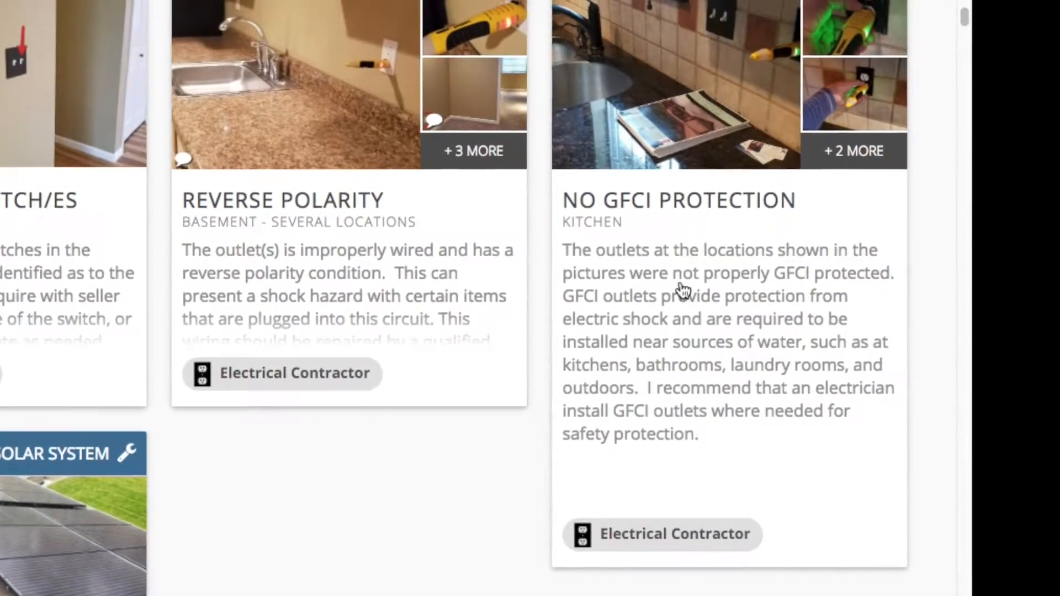
scroll("down", 3)
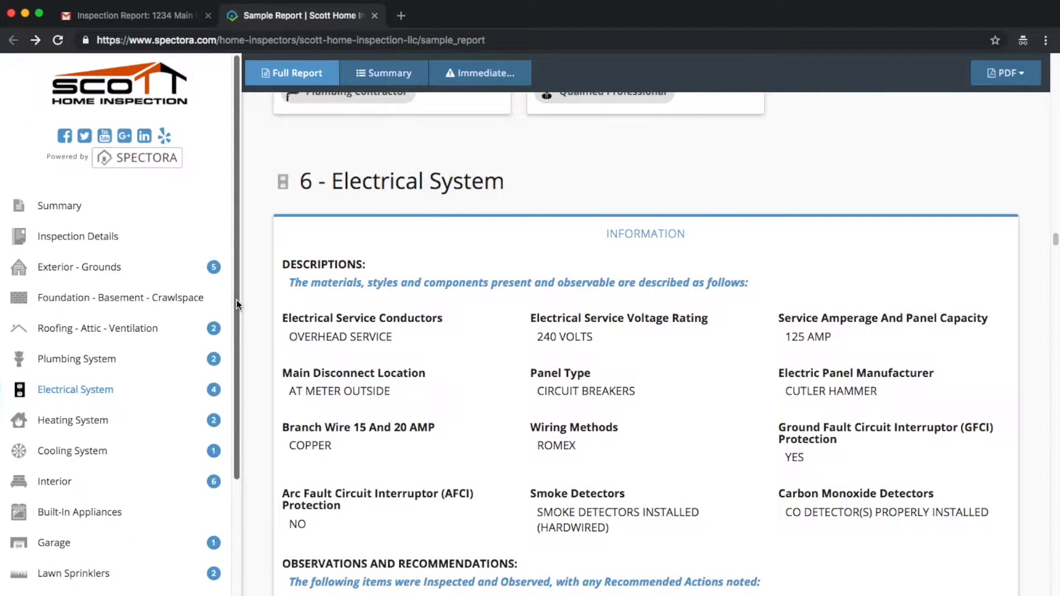
mouse_move(168, 222)
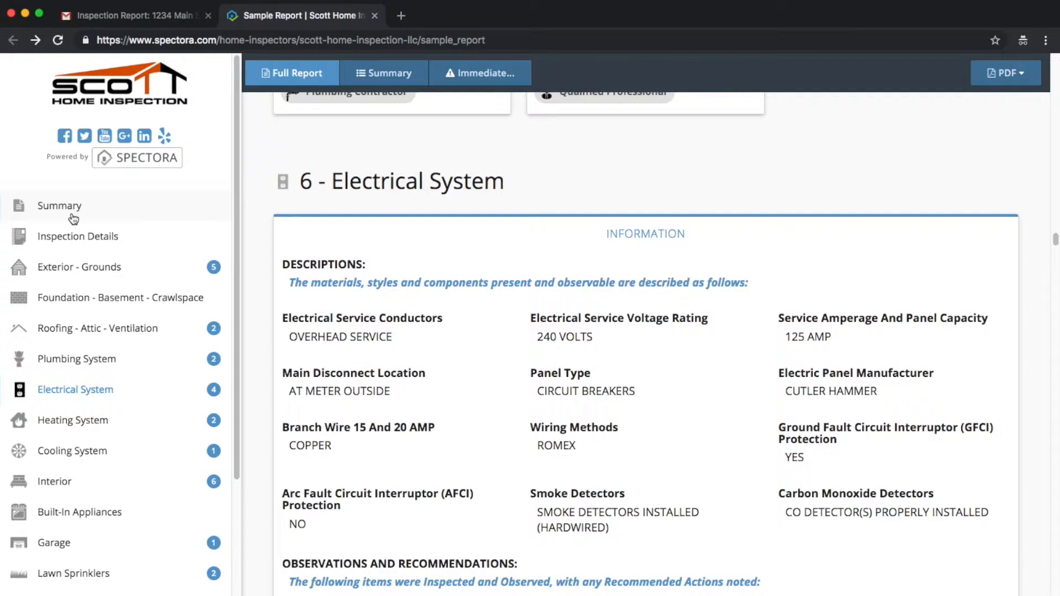
left_click(59, 206)
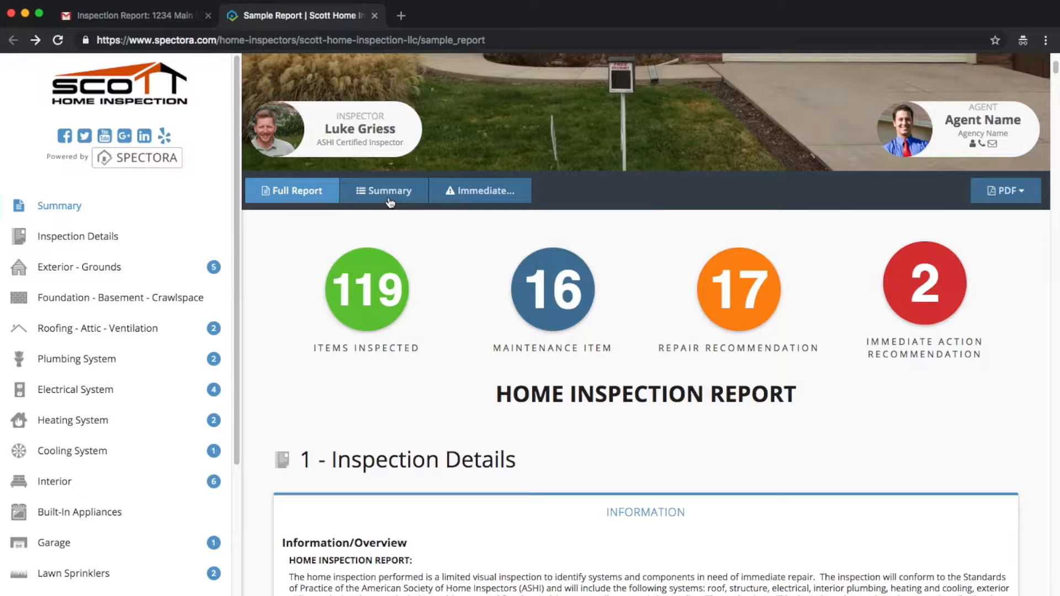
left_click(384, 189)
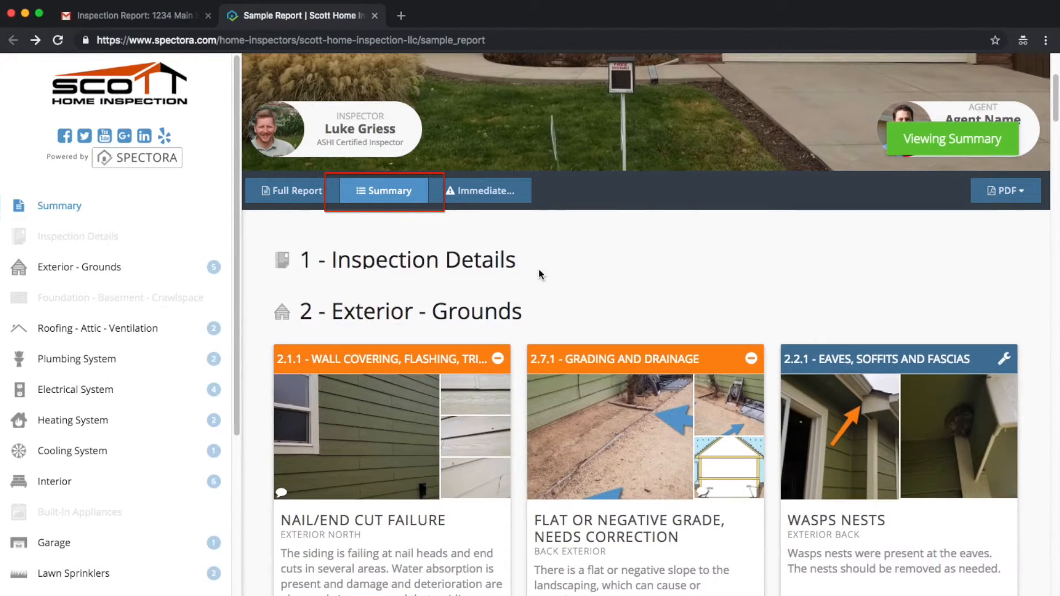
scroll("down", 3)
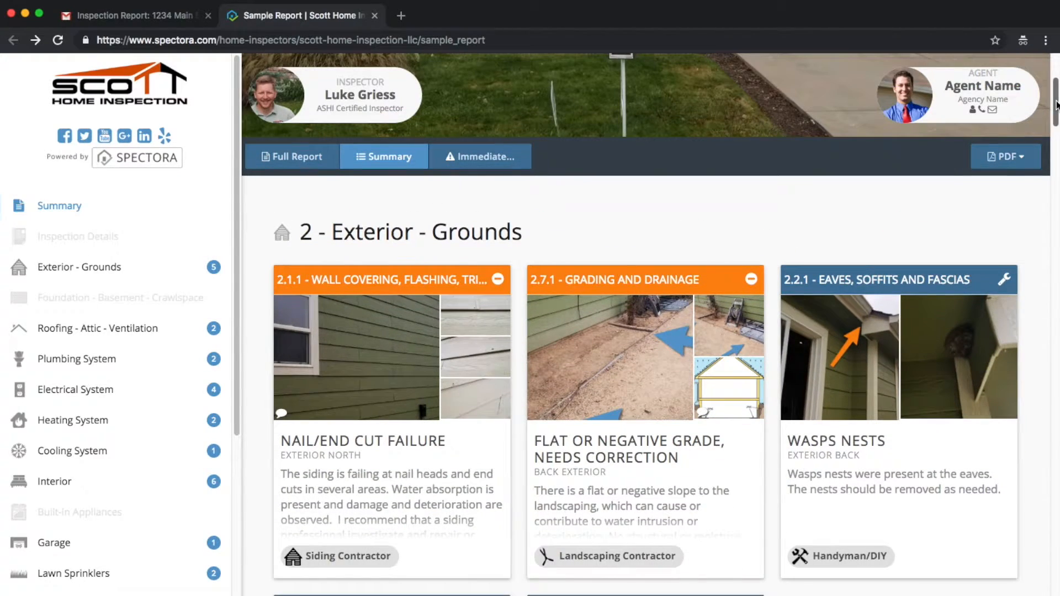
scroll("down", 3)
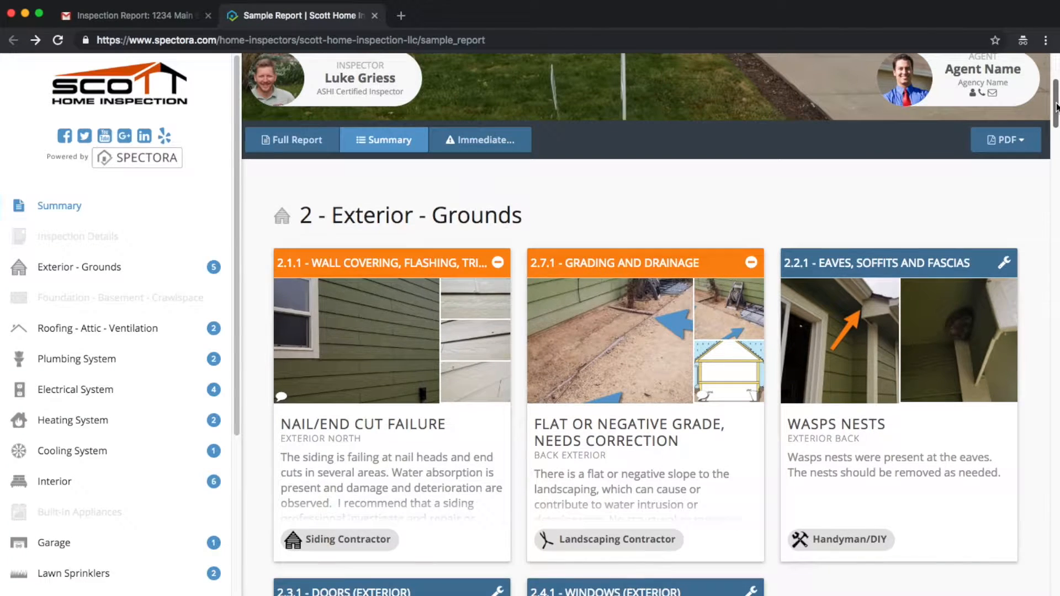
scroll("down", 3)
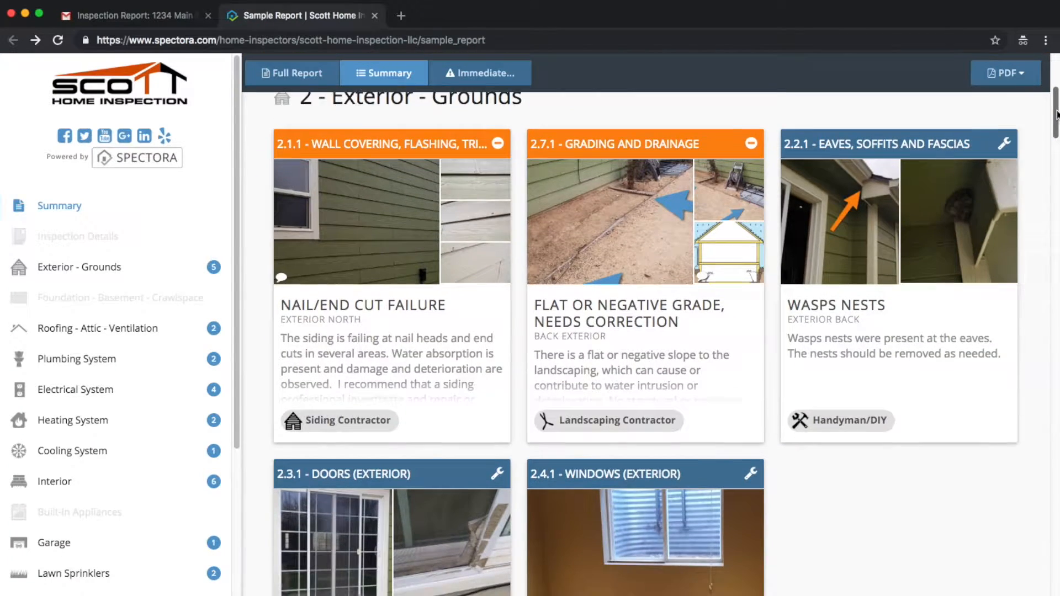
scroll("down", 3)
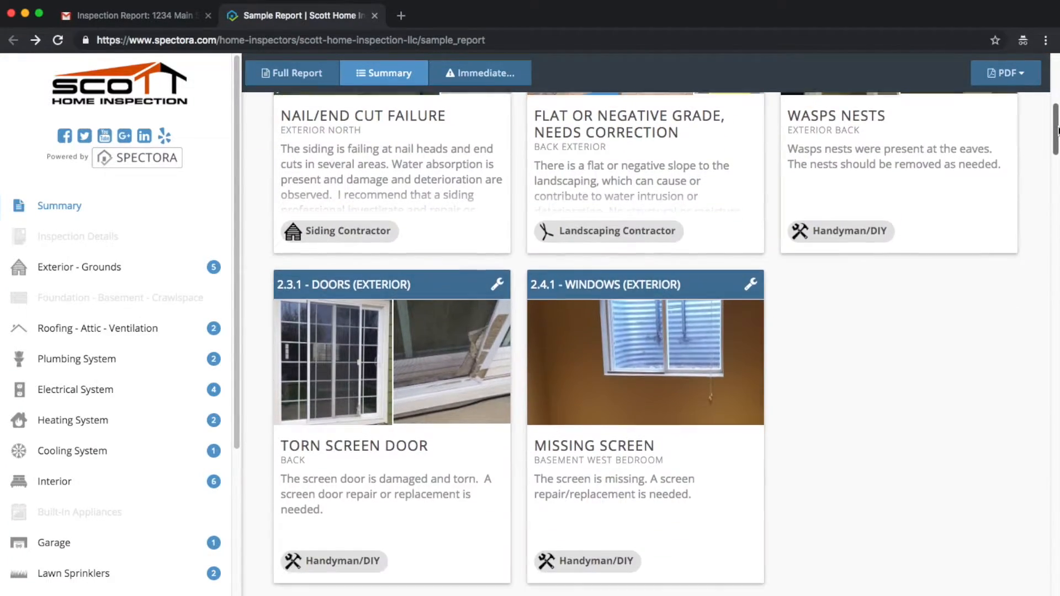
scroll("down", 3)
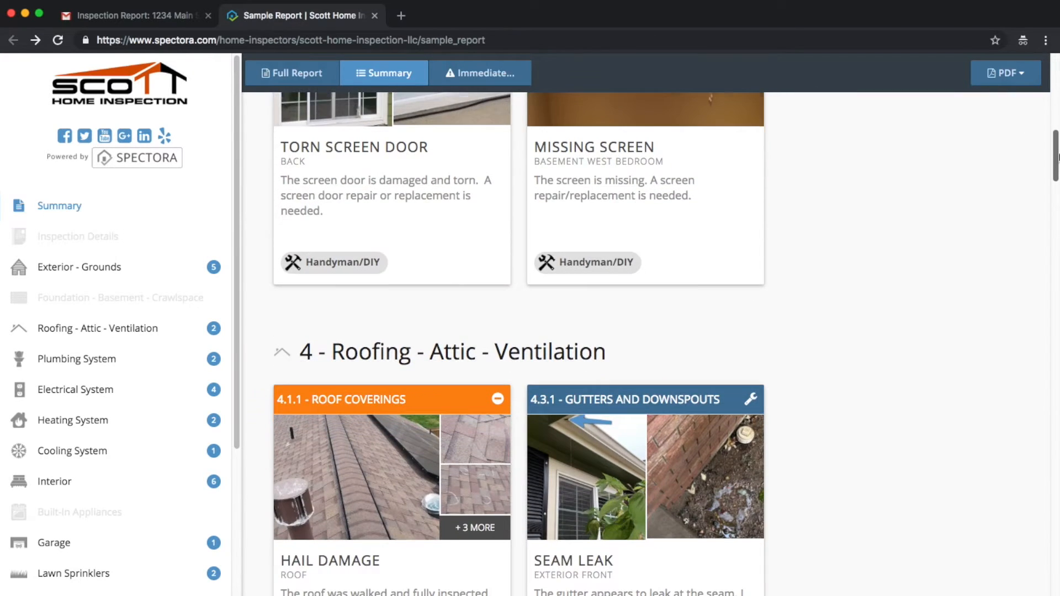
scroll("down", 3)
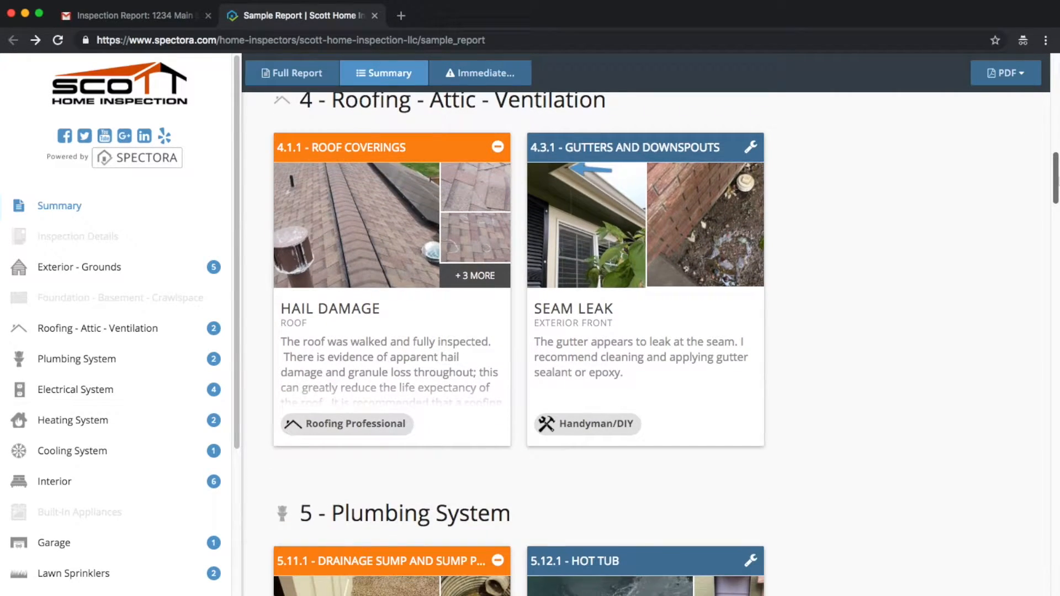
scroll("down", 3)
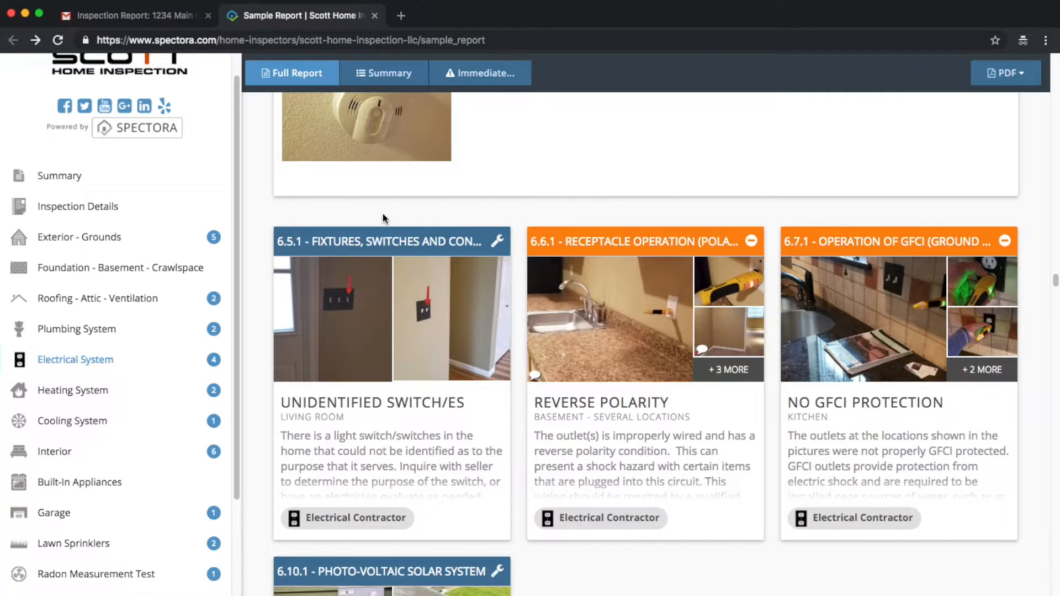
mouse_move(369, 223)
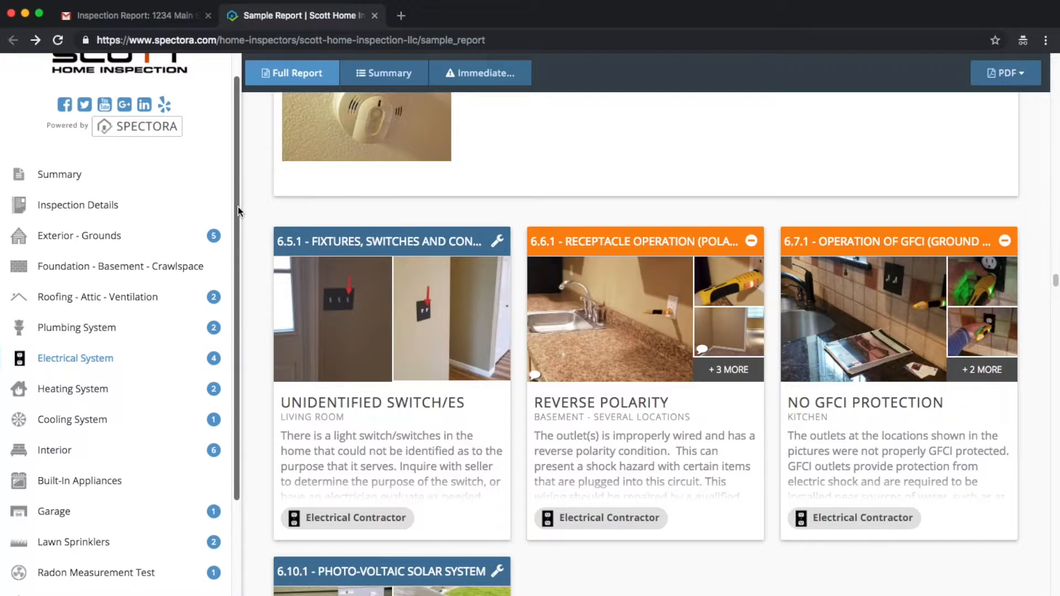
scroll("down", 3)
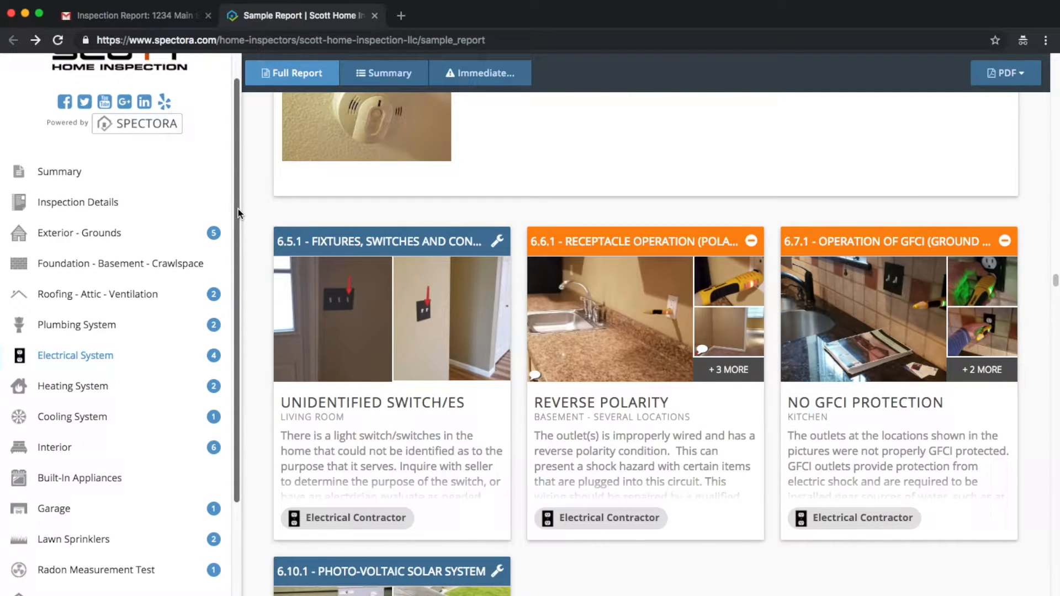
scroll("down", 3)
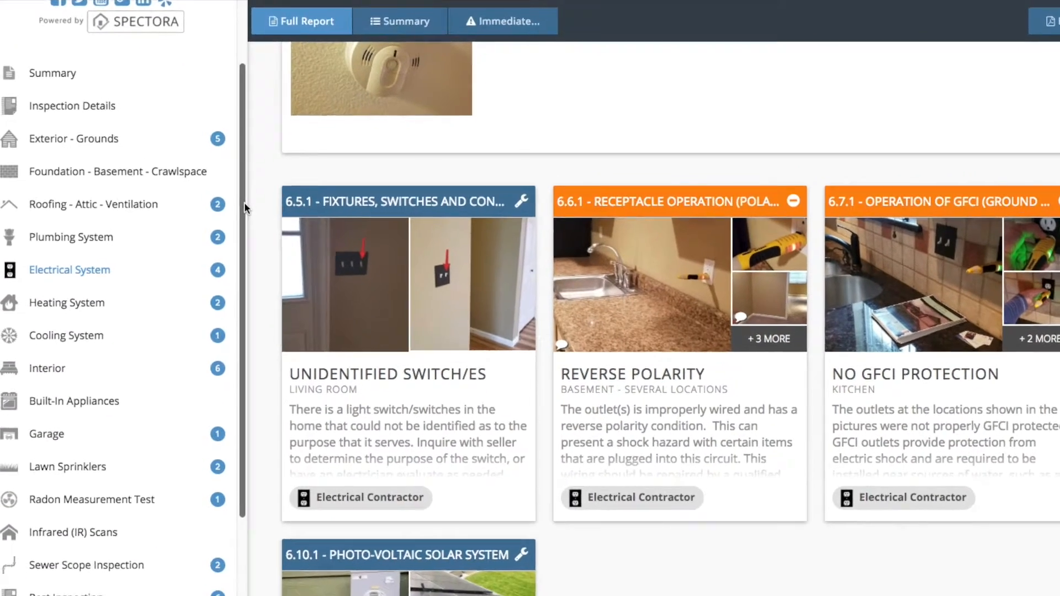
scroll("down", 3)
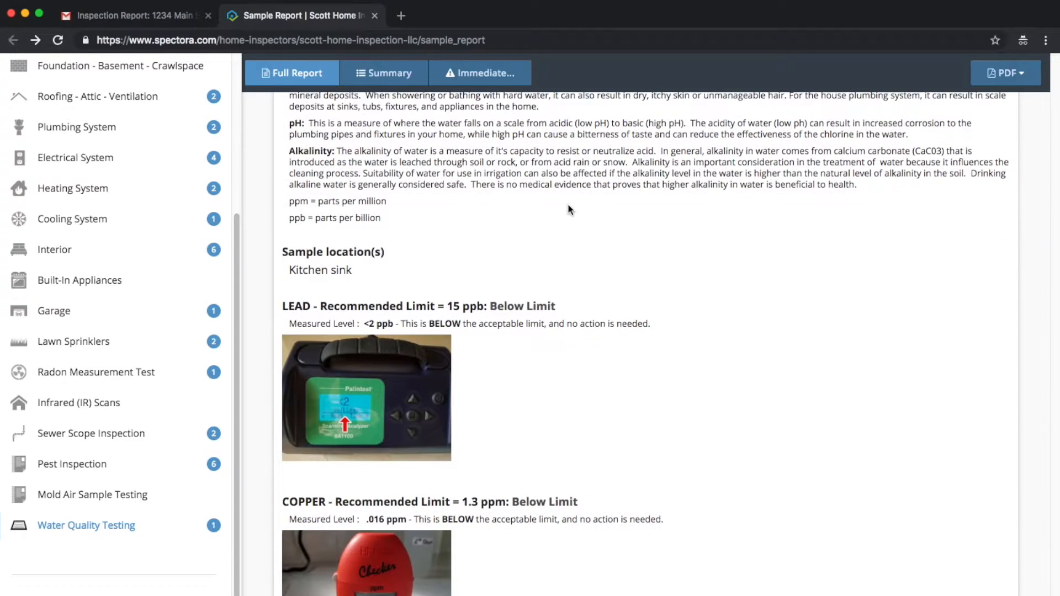
Step: Scroll to the Water Softener Recommended card and the mold lab report attachment
scroll("down", 3)
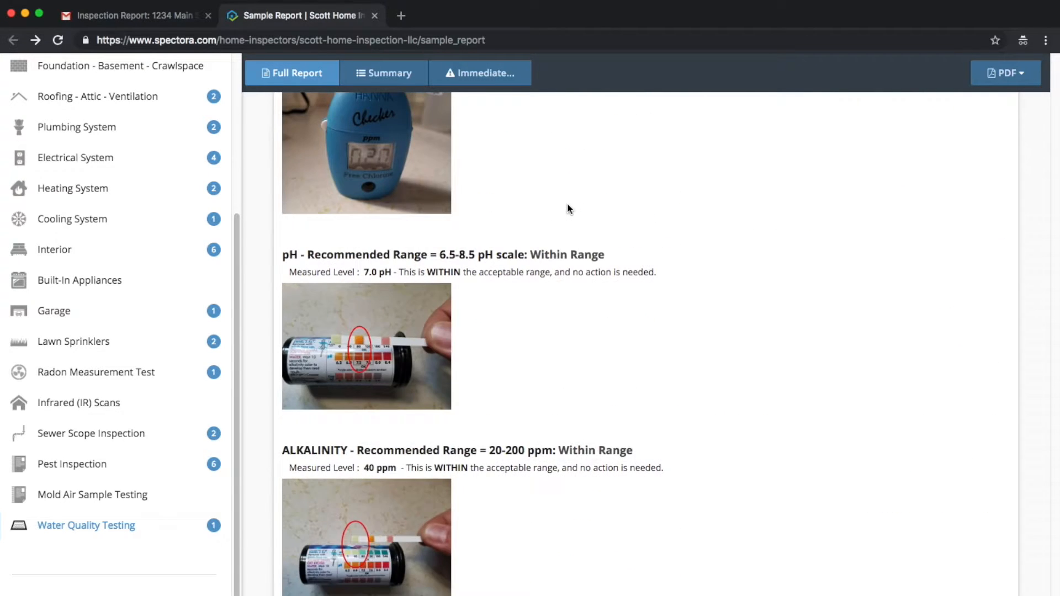
scroll("down", 3)
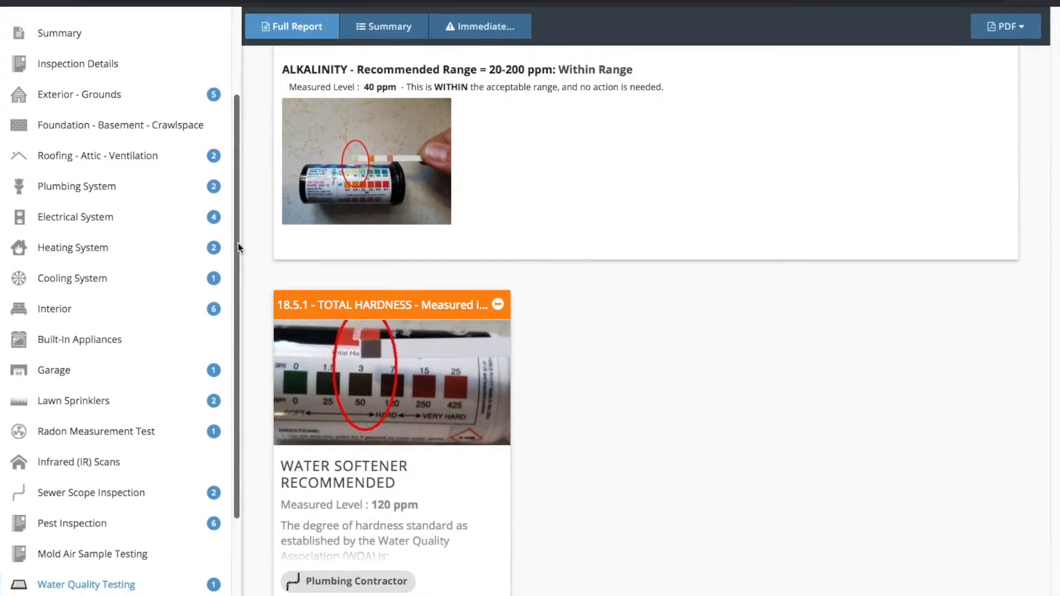
scroll("down", 3)
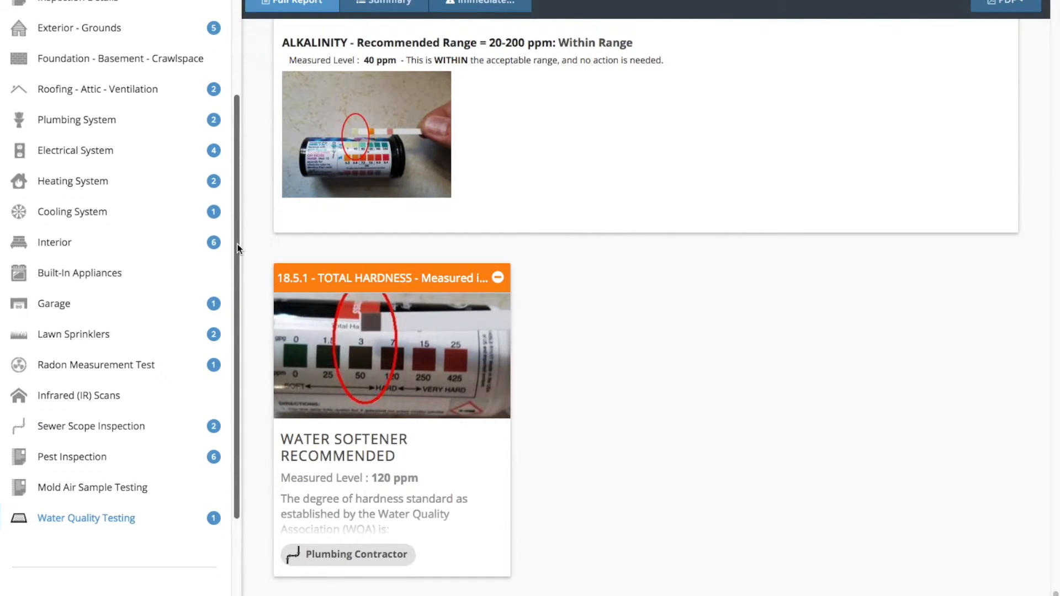
scroll("down", 3)
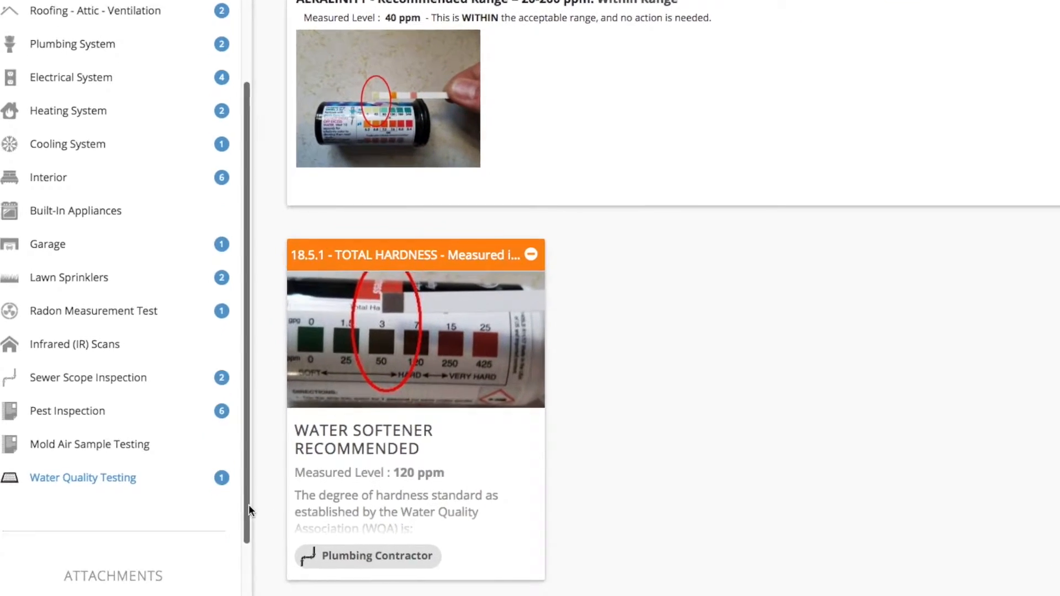
scroll("down", 3)
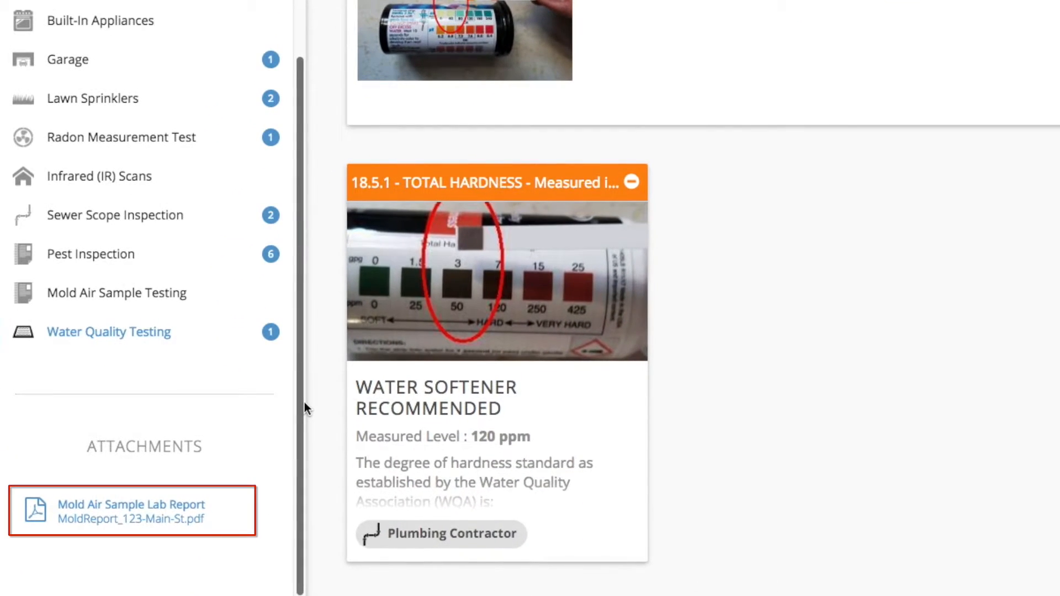
mouse_move(152, 523)
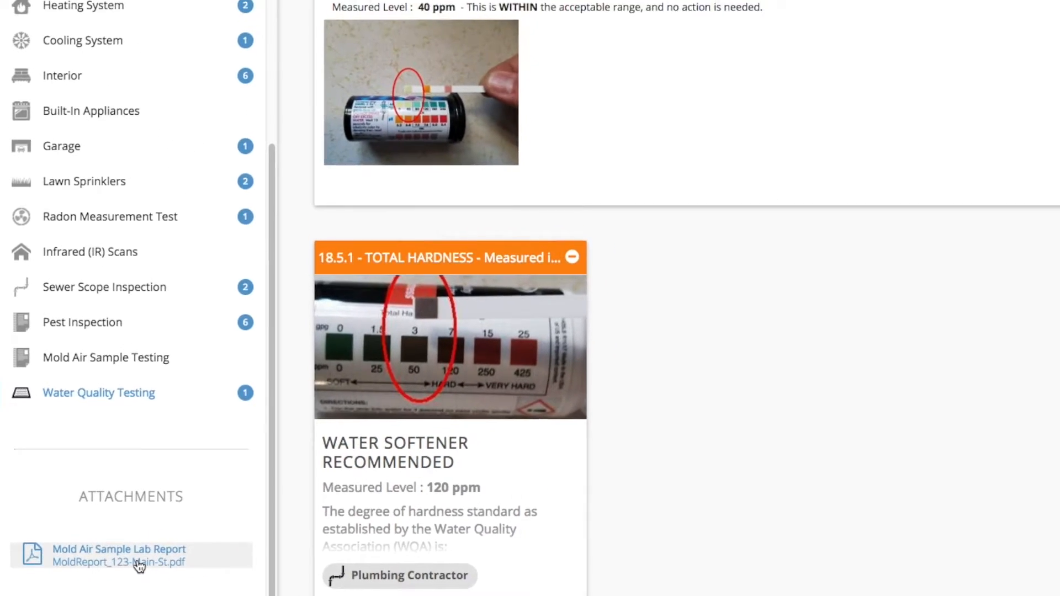
Step: Open the Mold Air Sample Lab Report PDF, view its detailed results, then close it
left_click(118, 554)
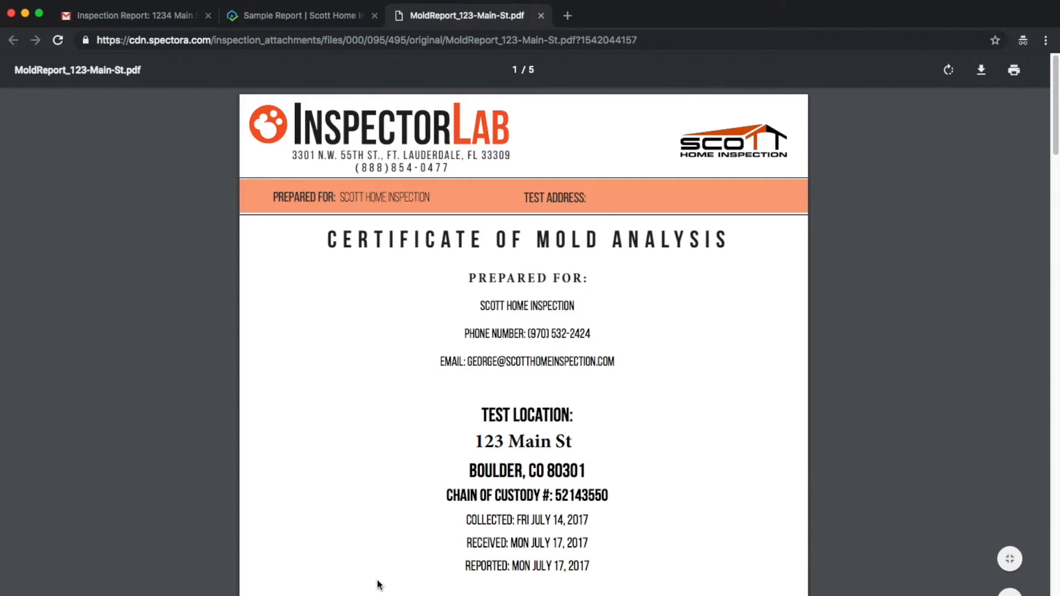
scroll("down", 3)
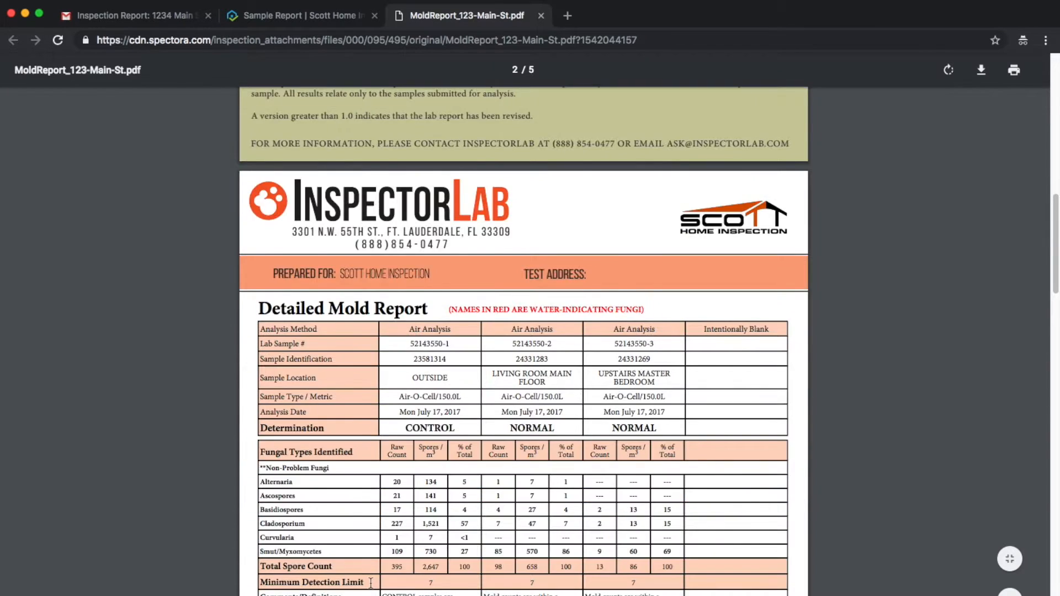
left_click(300, 14)
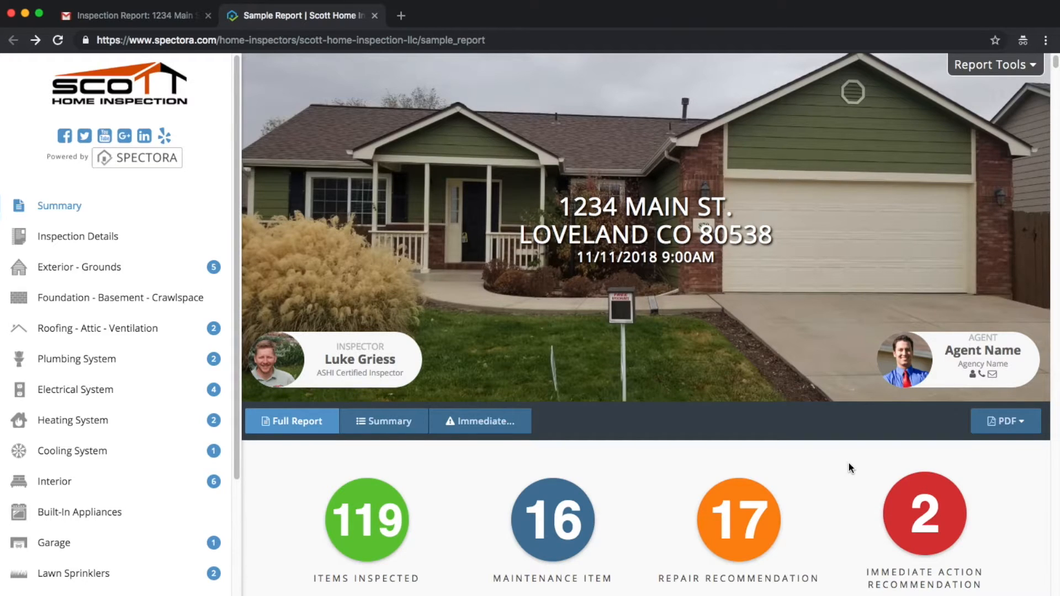
mouse_move(857, 470)
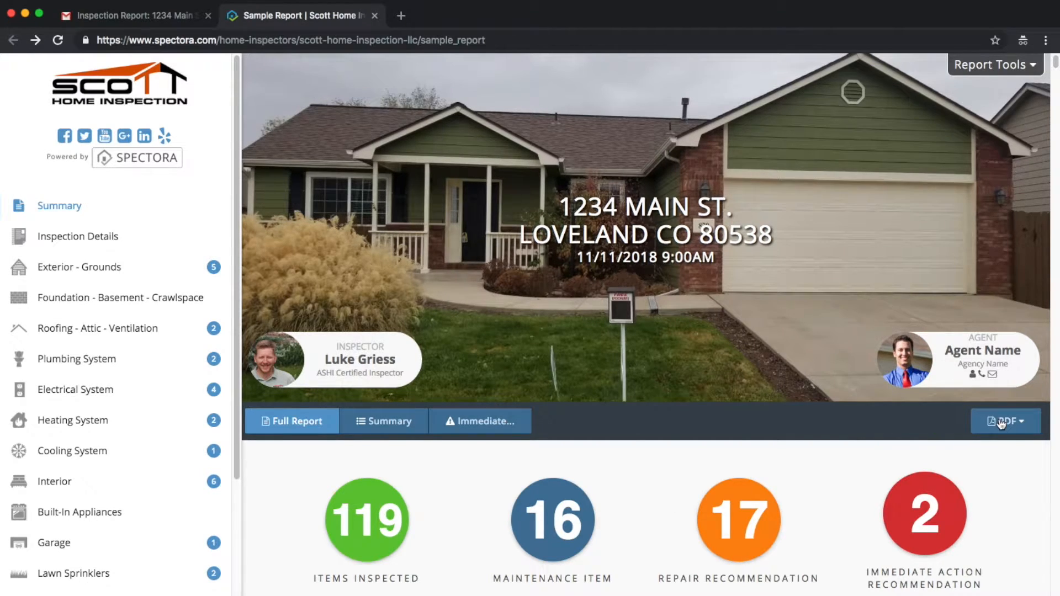
Step: Open the Full Report option from the PDF dropdown in a new tab
left_click(1004, 421)
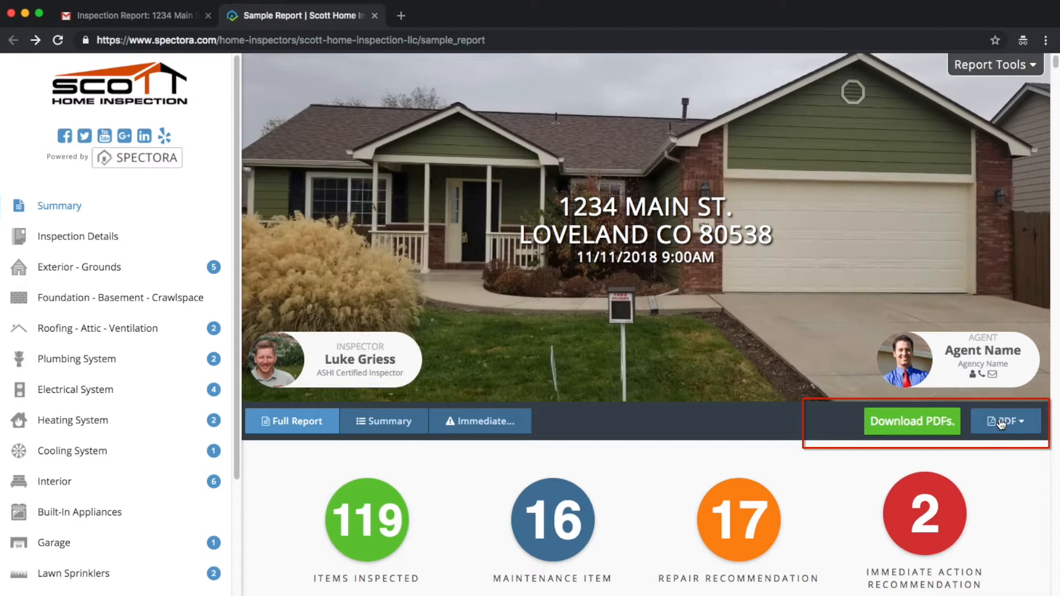
left_click(1003, 420)
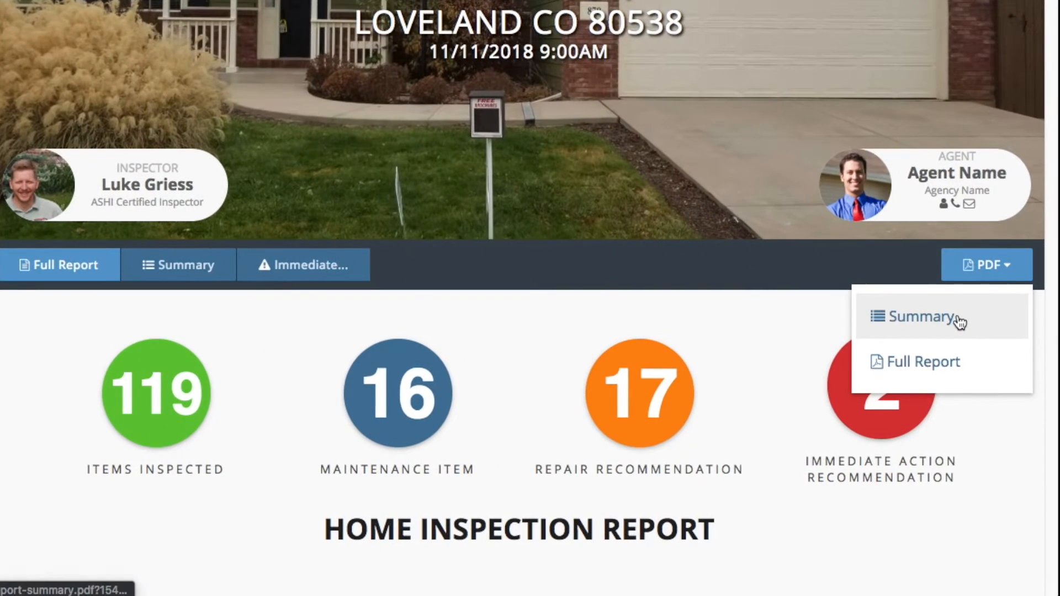
mouse_move(959, 382)
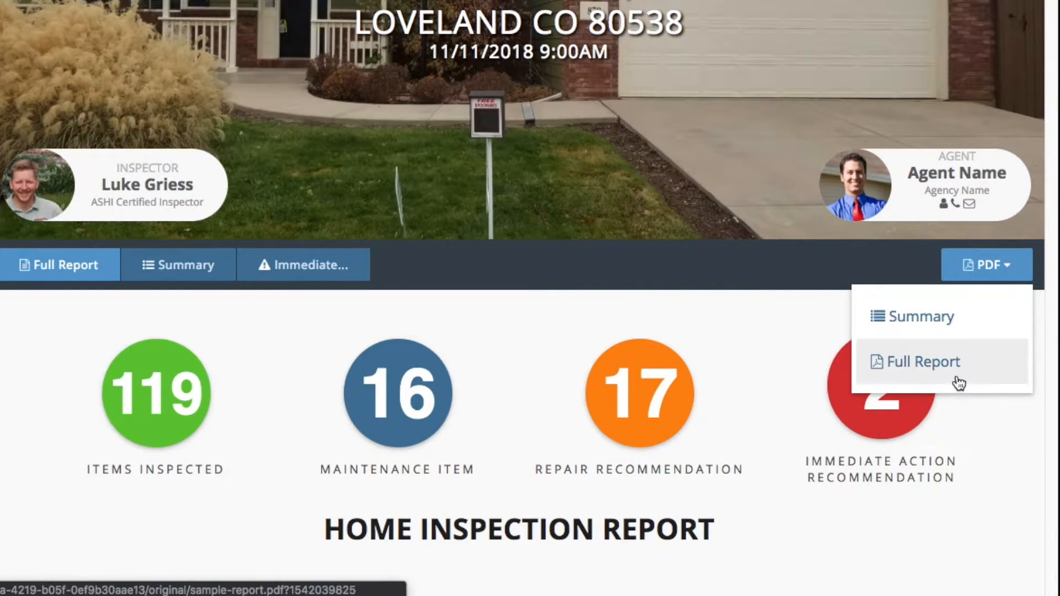
left_click(922, 360)
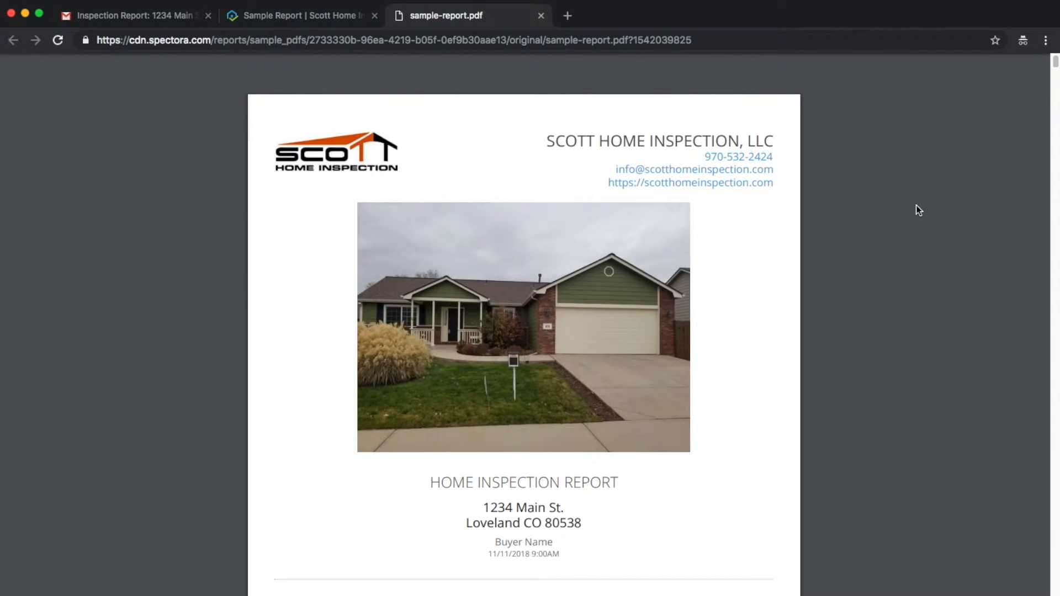
Step: Preview the 52-page report for printing with Save as PDF, then close the tab
scroll("down", 3)
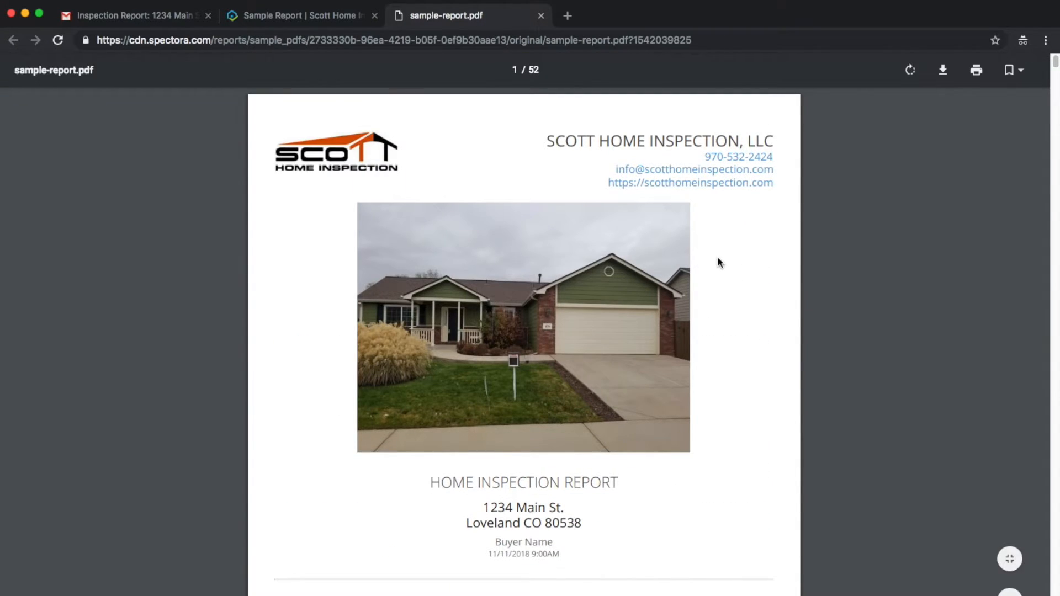
mouse_move(943, 75)
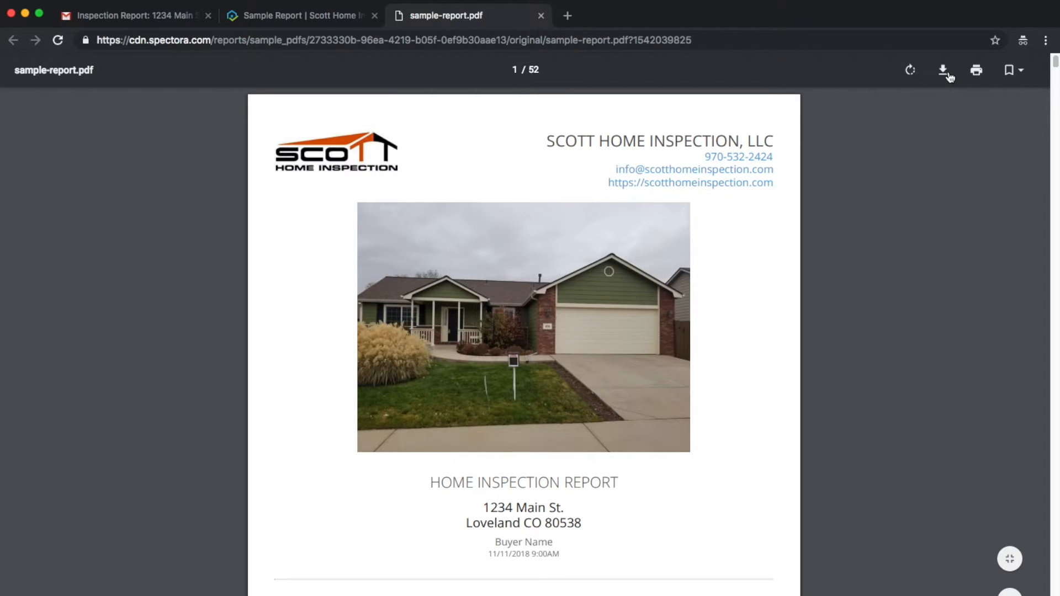
left_click(942, 70)
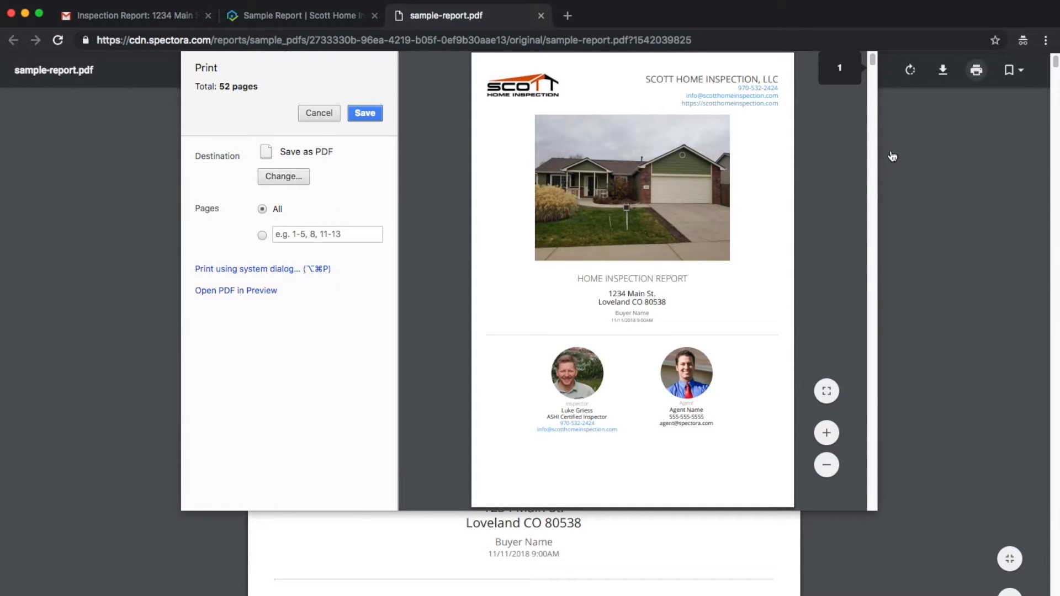
left_click(301, 15)
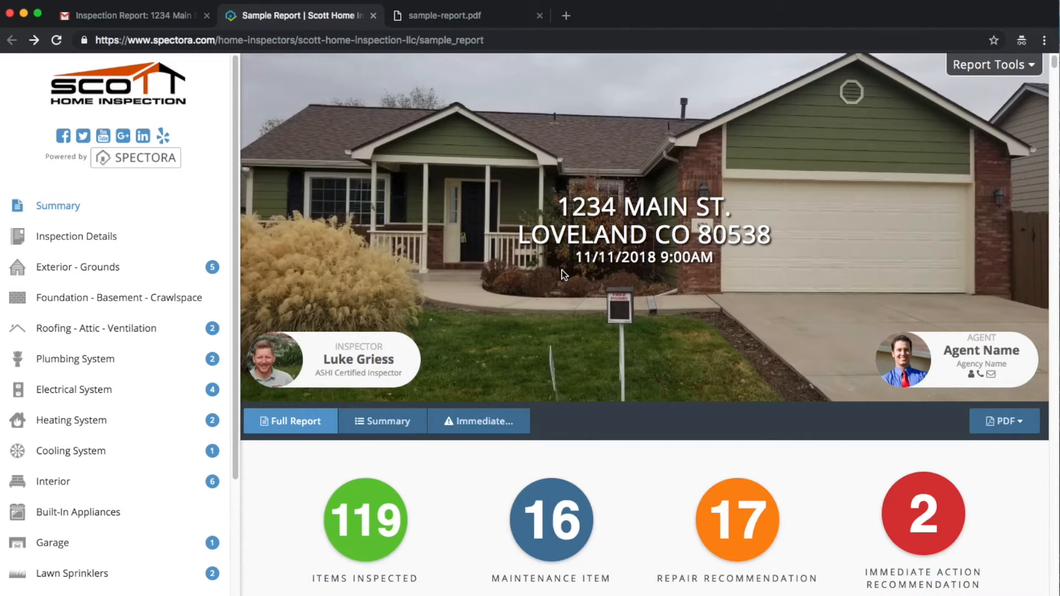
mouse_move(910, 206)
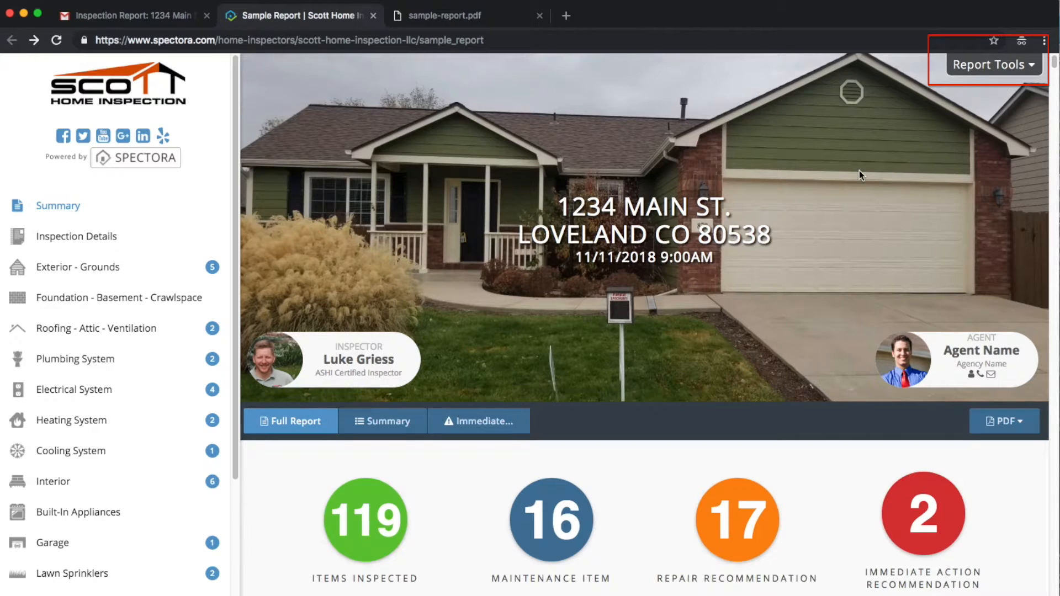
Step: View the Observations Copy-and-Paste Text list from Report Tools, then reopen Report Tools
left_click(990, 64)
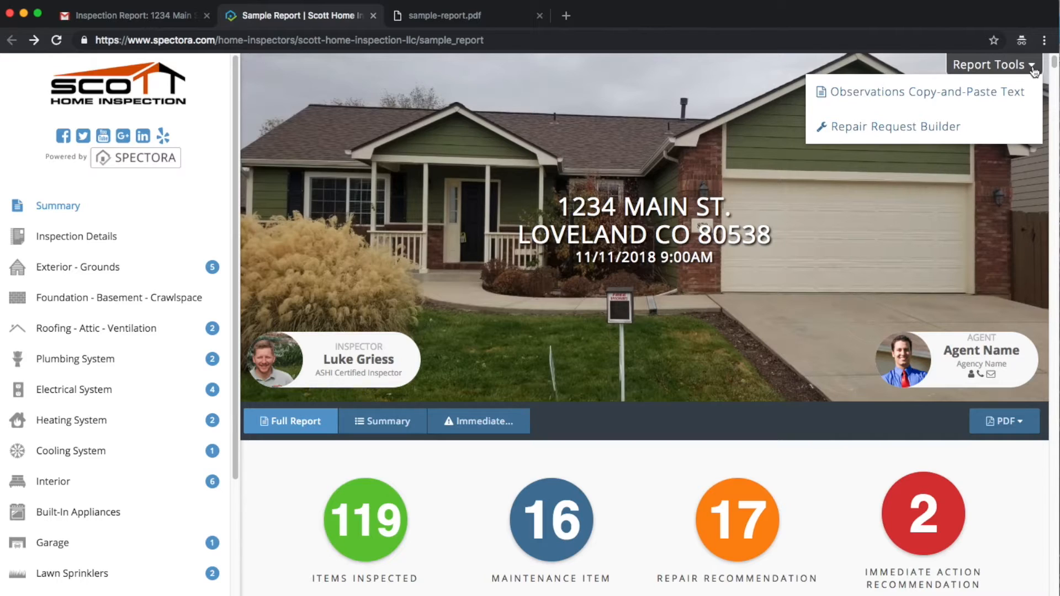
mouse_move(918, 93)
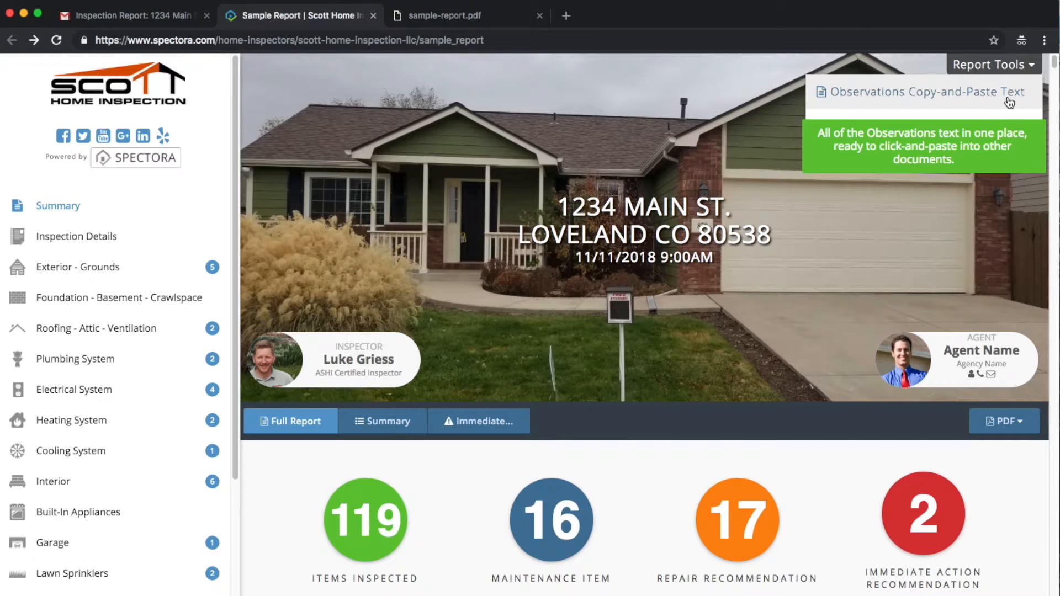
left_click(920, 91)
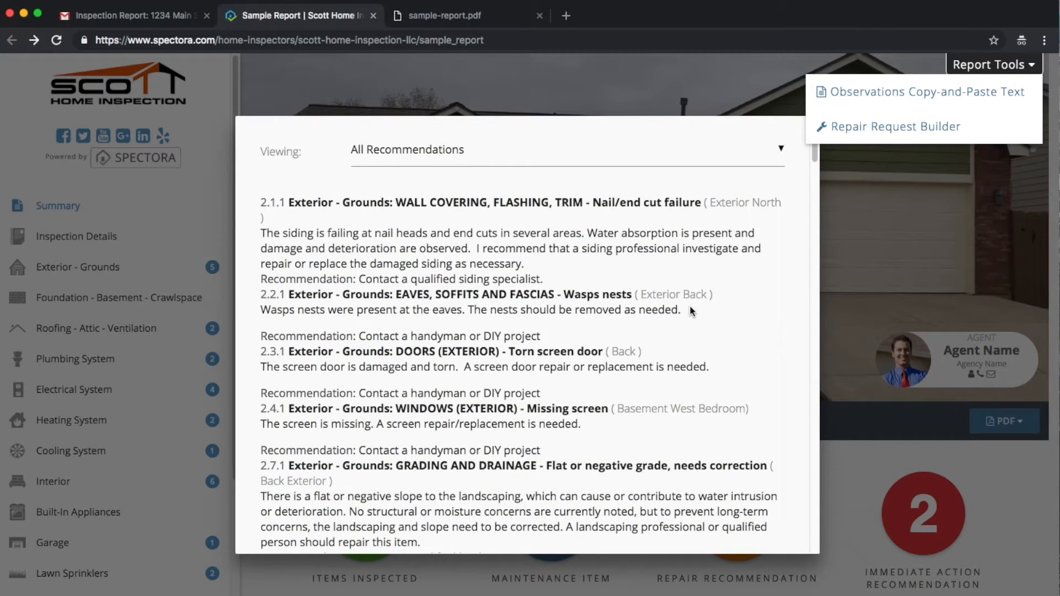
left_click_drag(261, 202, 542, 279)
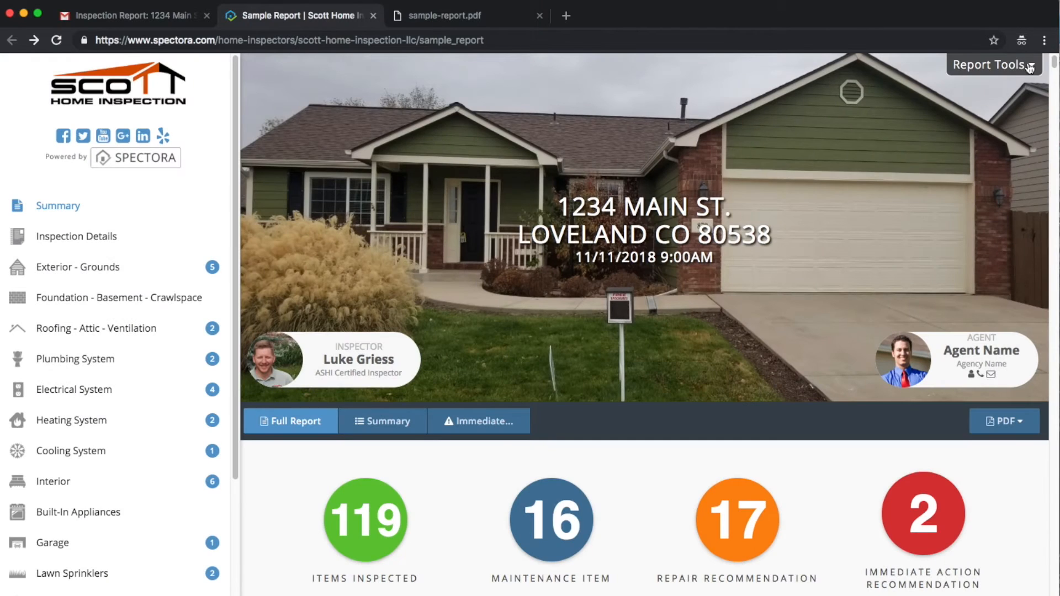
left_click(990, 64)
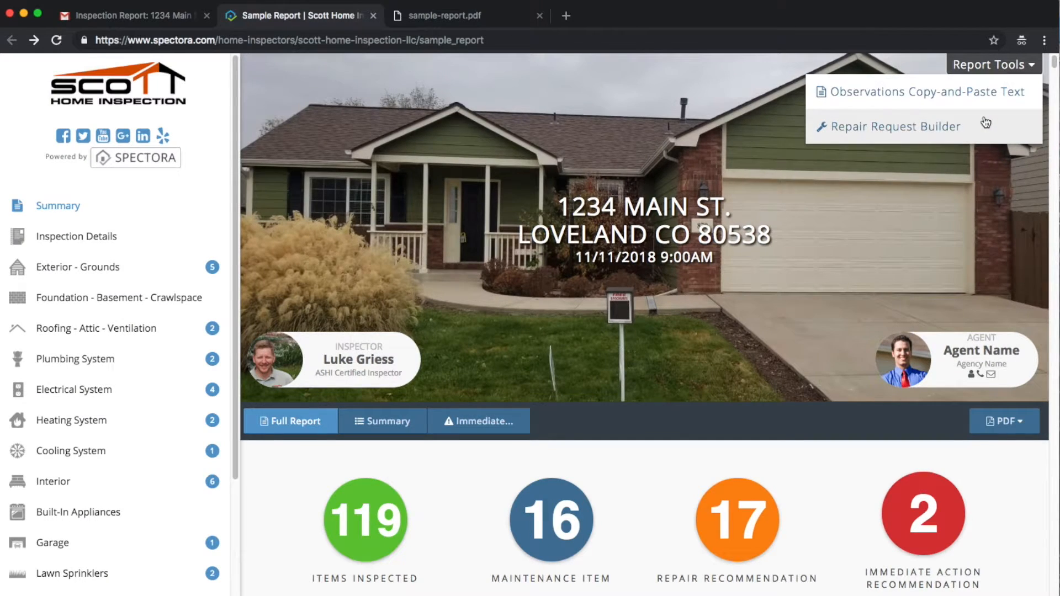
Step: Open the Repair Request Builder and dismiss the viewing defects notice
left_click(895, 126)
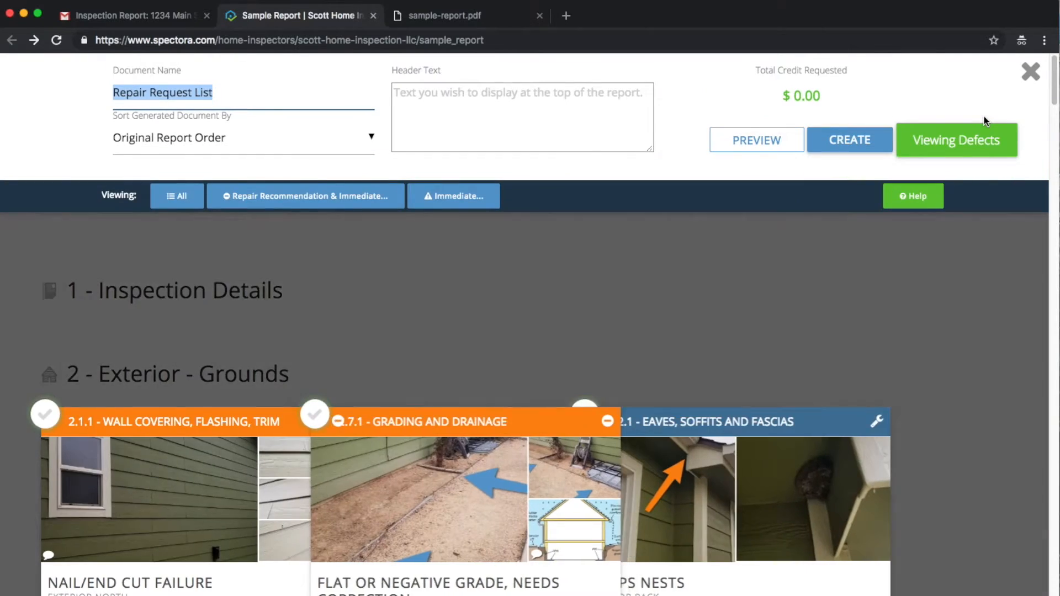
scroll("down", 3)
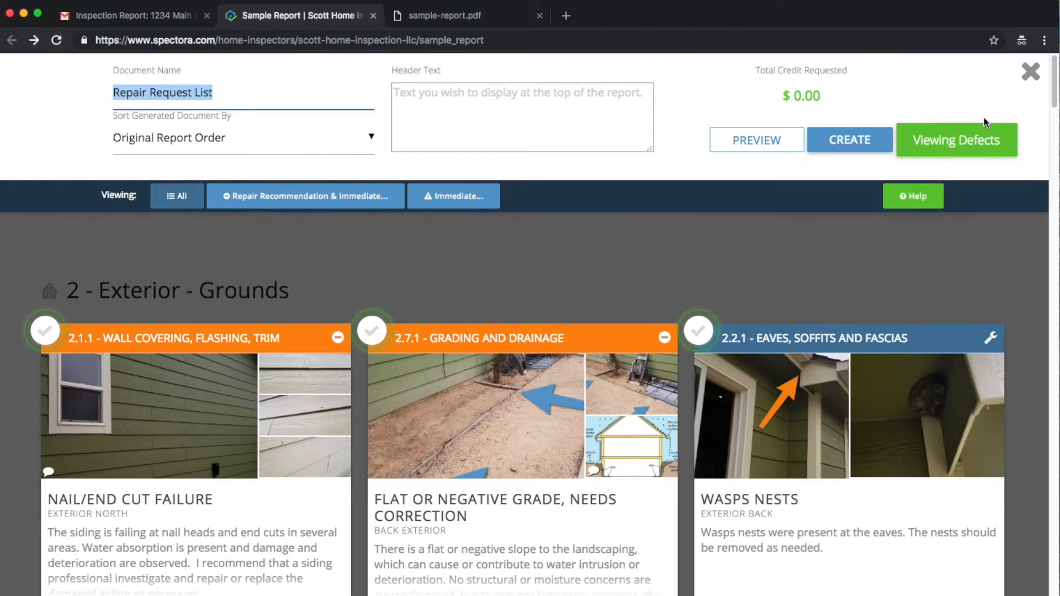
left_click(956, 140)
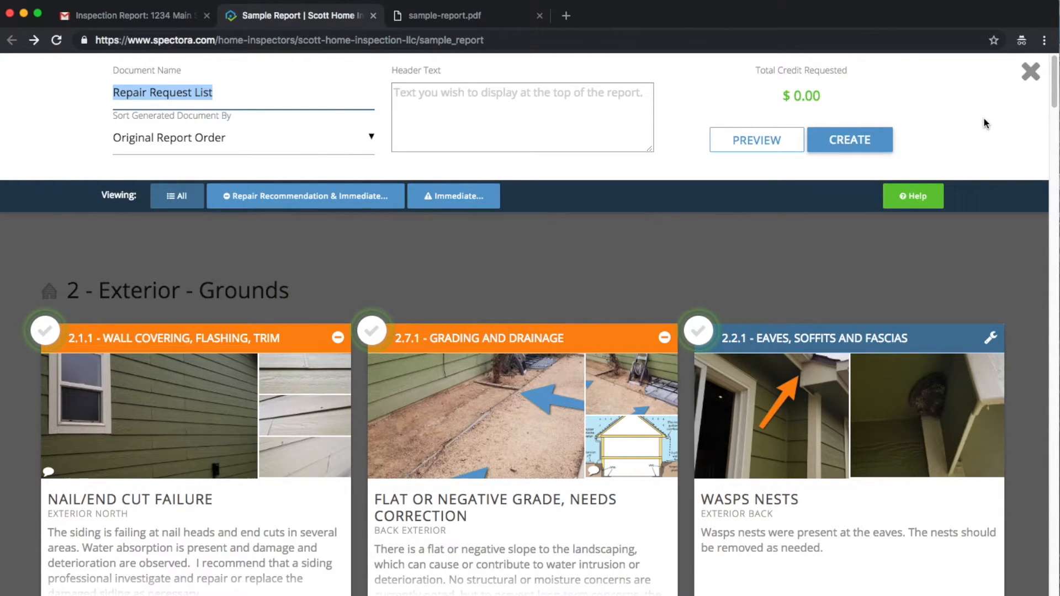
scroll("down", 3)
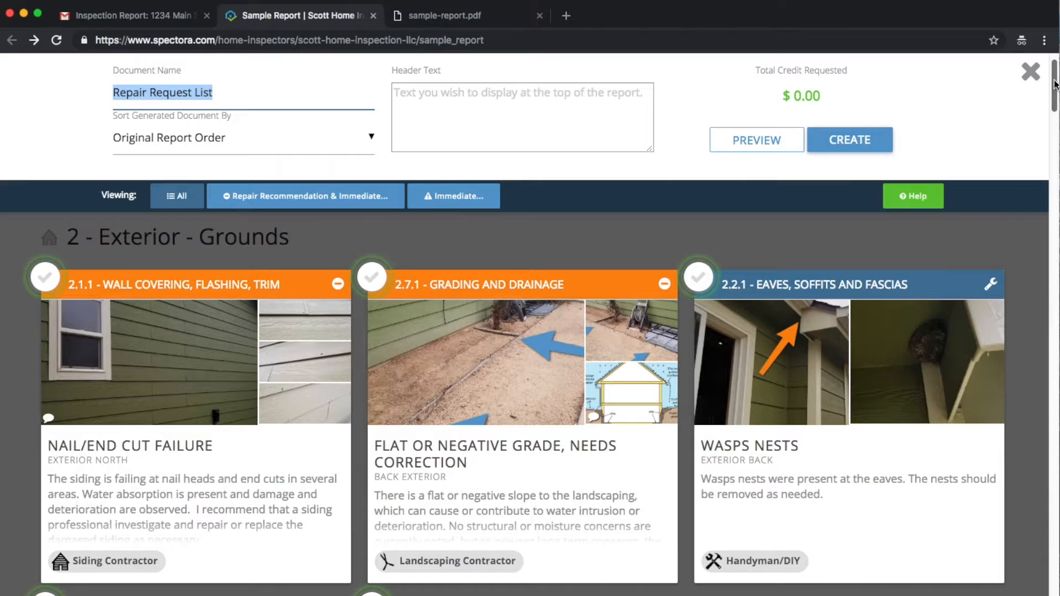
scroll("down", 3)
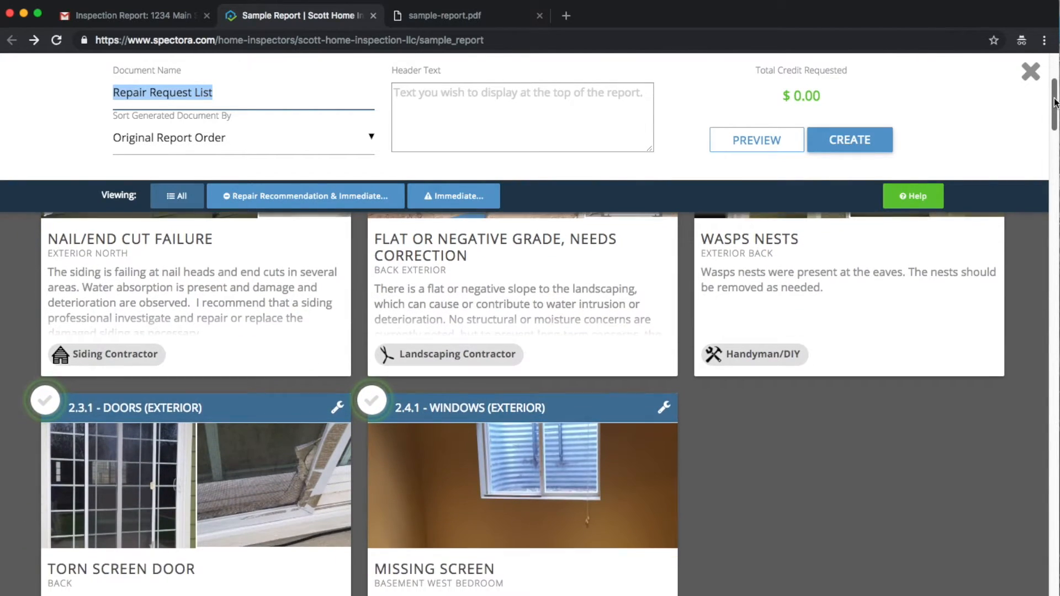
scroll("down", 3)
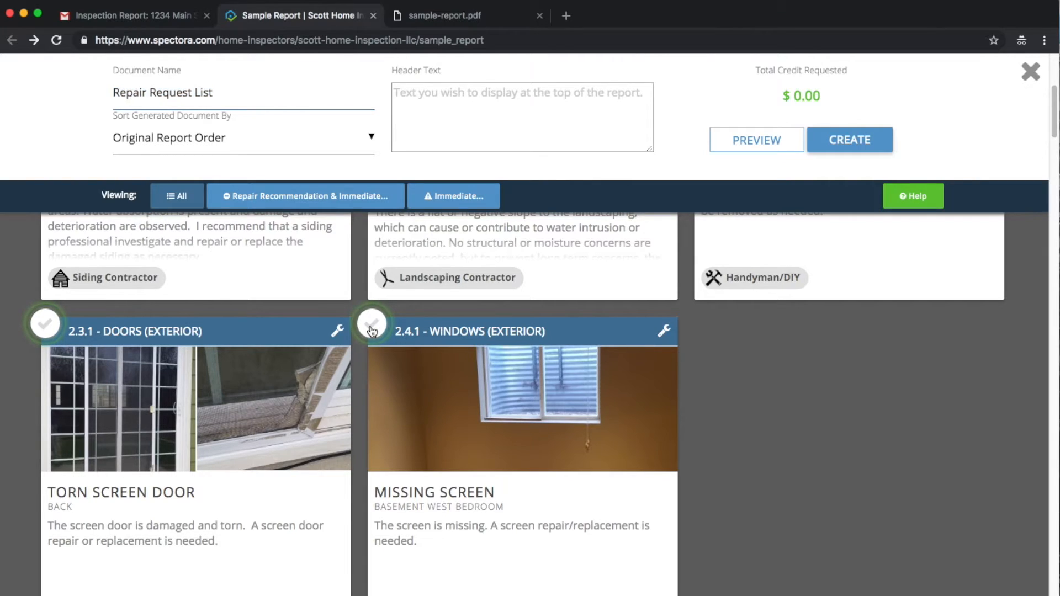
Step: Add 2.4.1 Windows and 4.3.1 Gutters seam leak, requesting a $150 credit
left_click(372, 323)
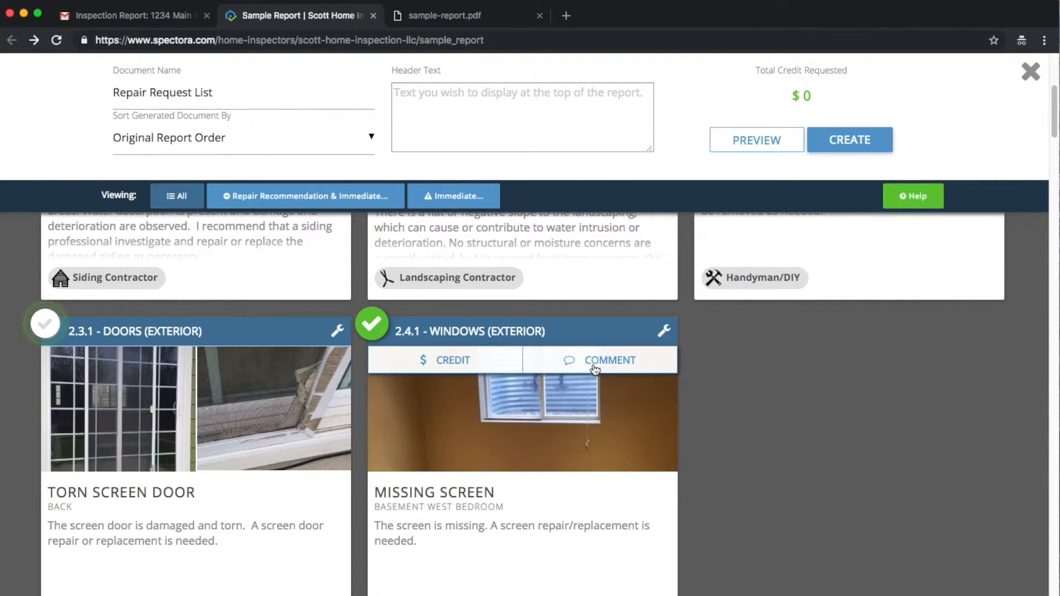
scroll("down", 3)
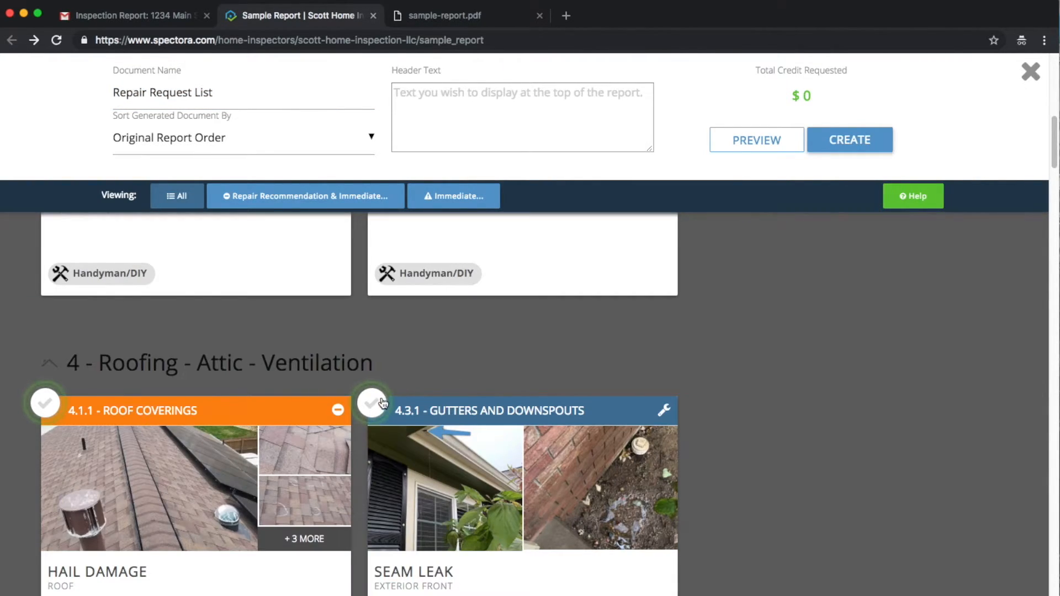
left_click(370, 403)
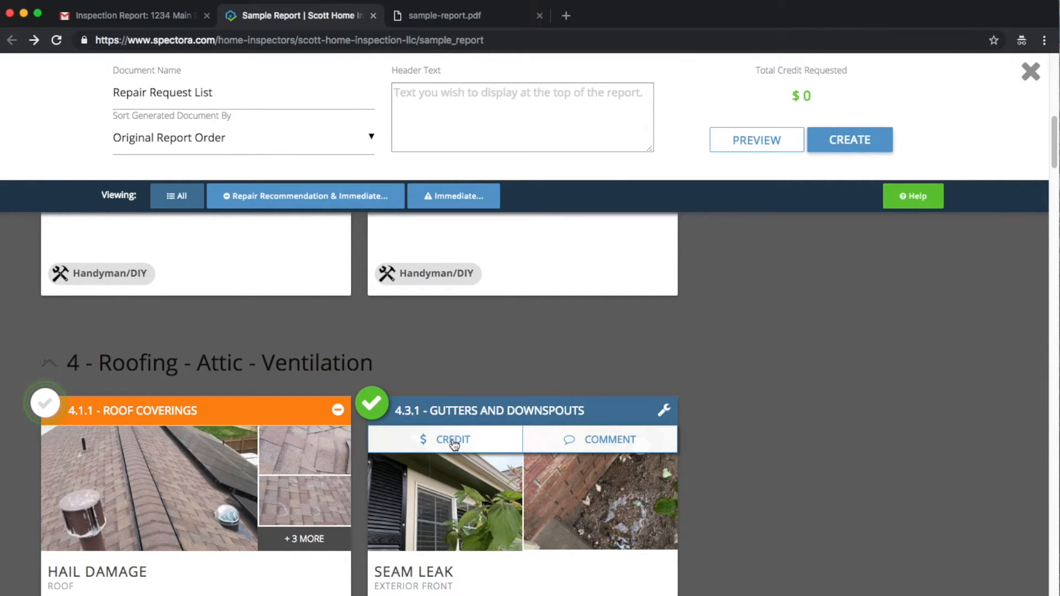
left_click(452, 439)
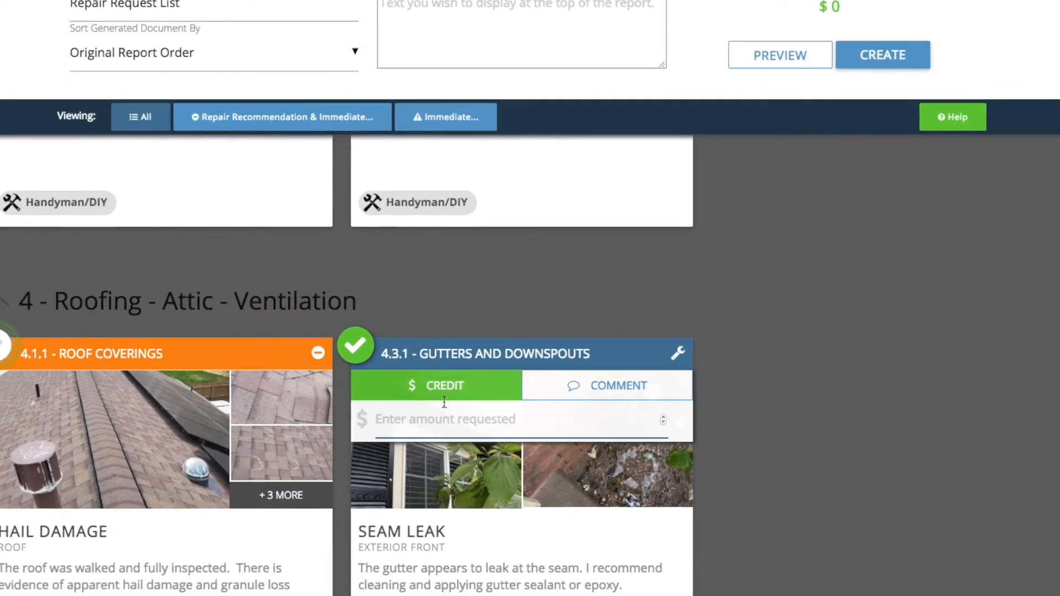
type("150")
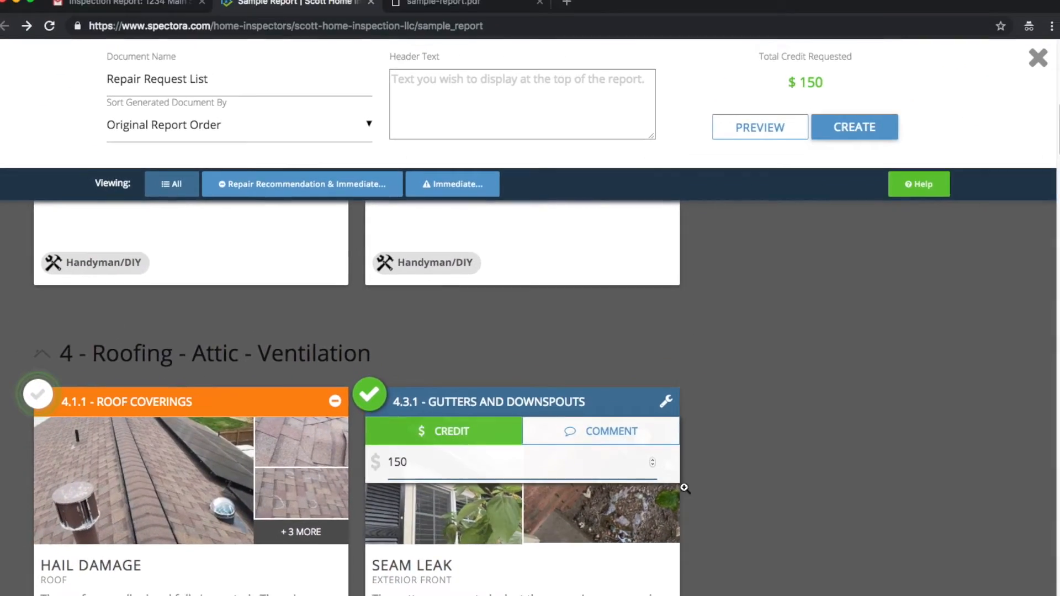
Step: Add the comment 'Qualified Electrician Required' to item 6.5.1, then scroll through the items
scroll("down", 3)
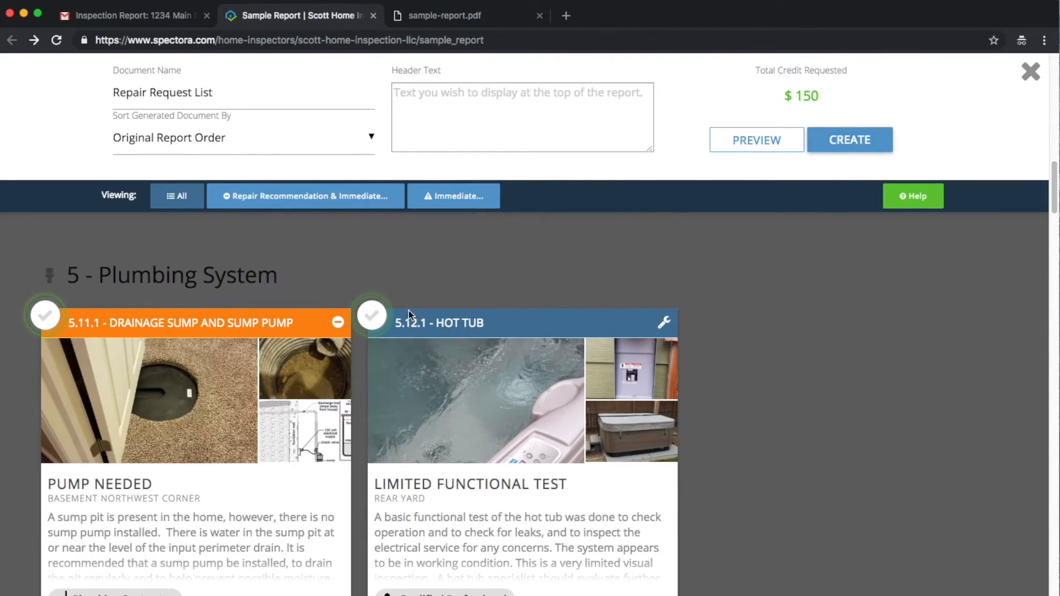
scroll("down", 3)
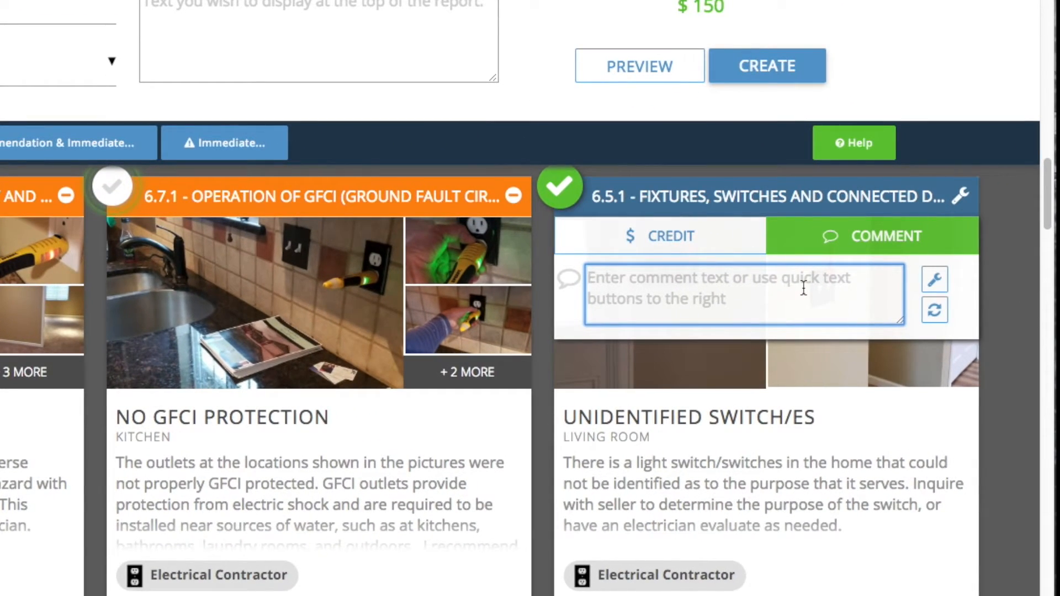
type("Qualified Electrician Required.")
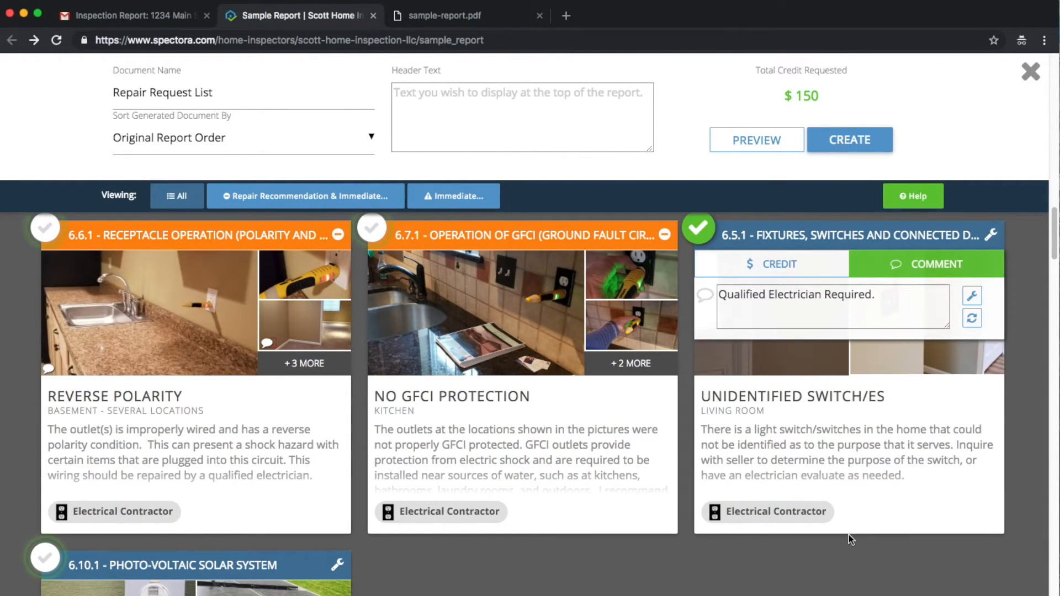
scroll("down", 3)
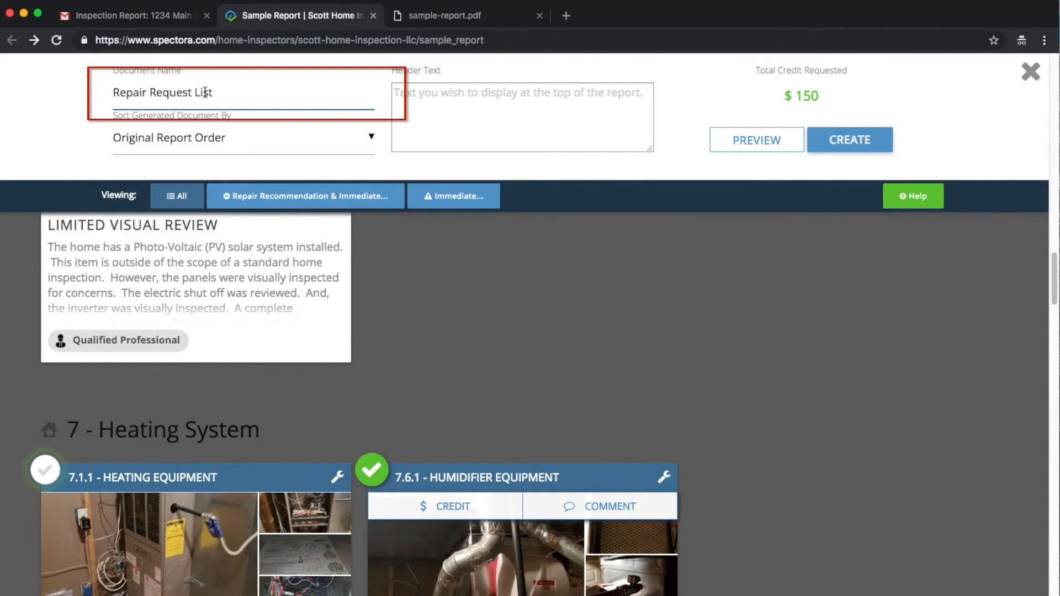
Step: Prefix the document name with '1234 Main' to make '1234 Main Repair Request List'
type("1234 Main")
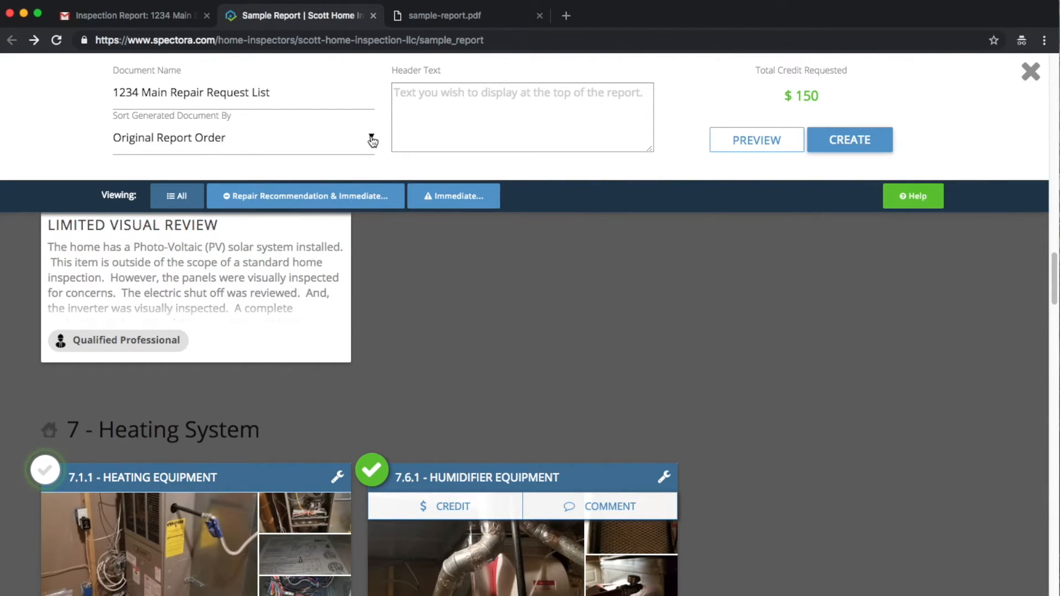
left_click(520, 117)
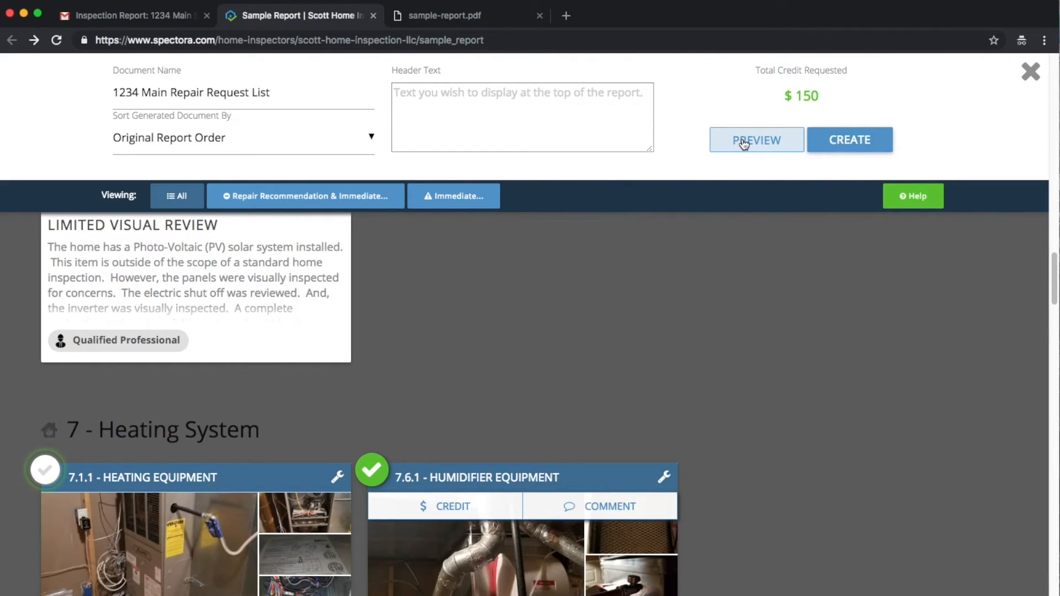
Step: Preview the list, scroll through its items, $150 credit and comment, then return to Sample Report
left_click(757, 140)
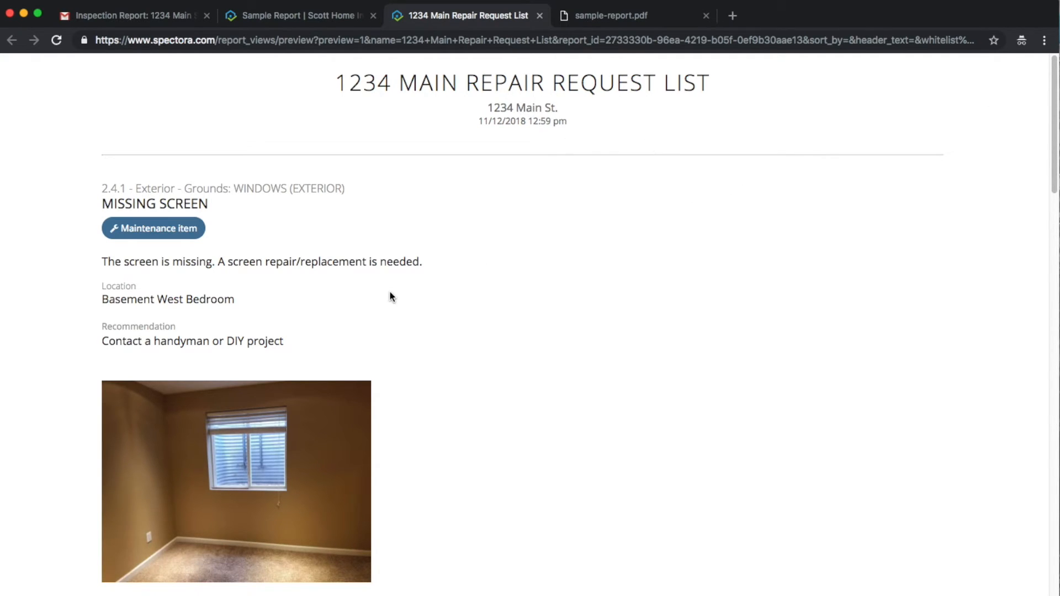
mouse_move(1005, 196)
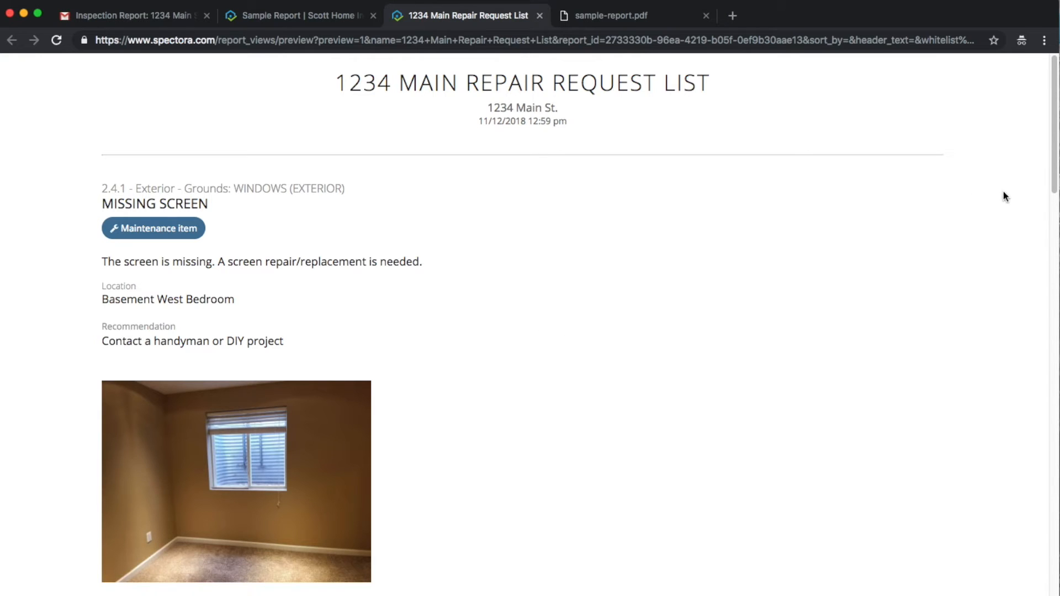
scroll("down", 3)
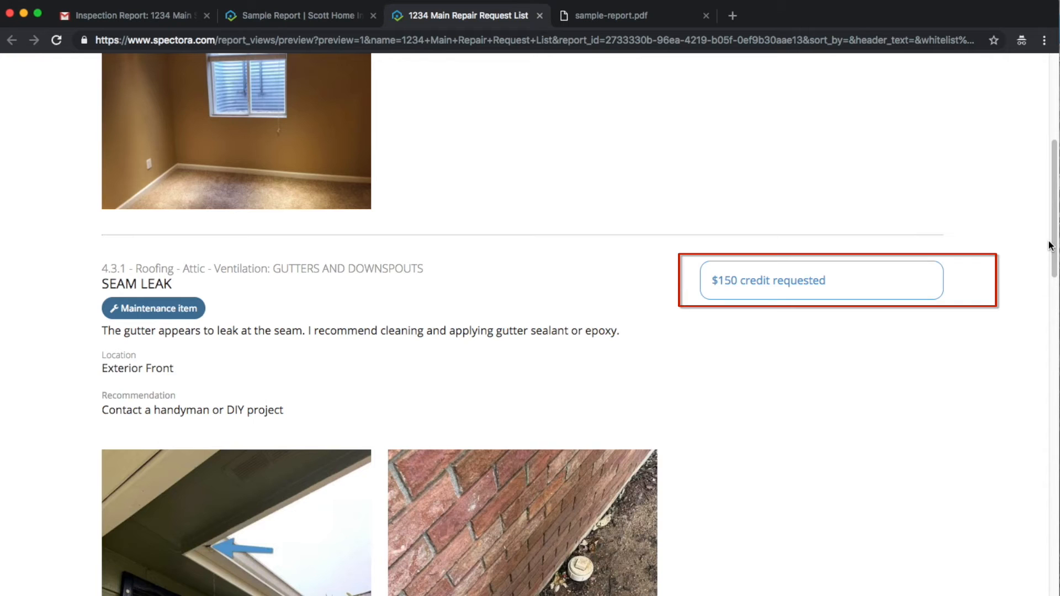
scroll("down", 3)
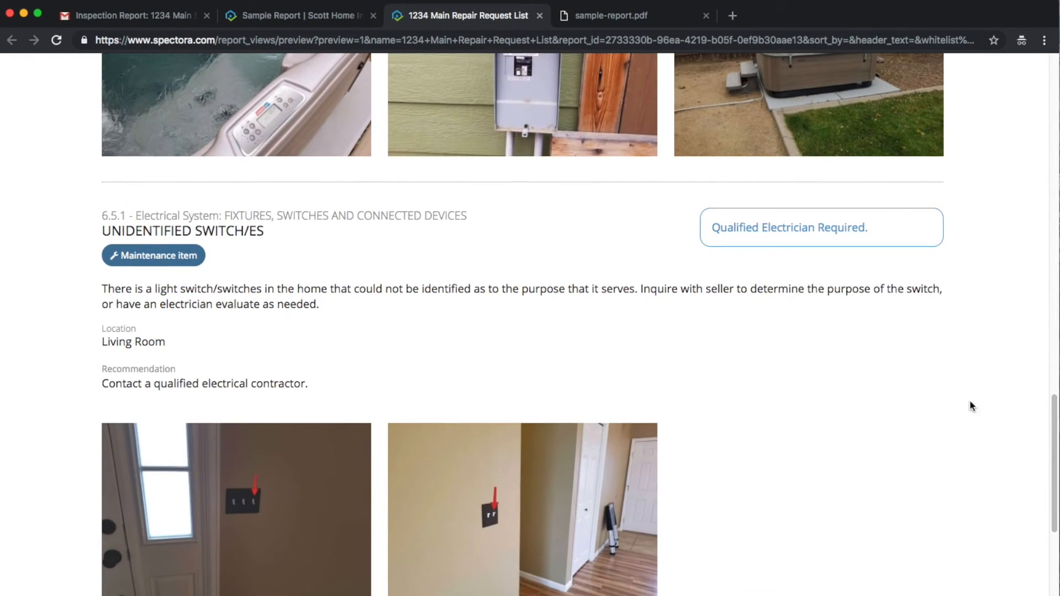
scroll("down", 3)
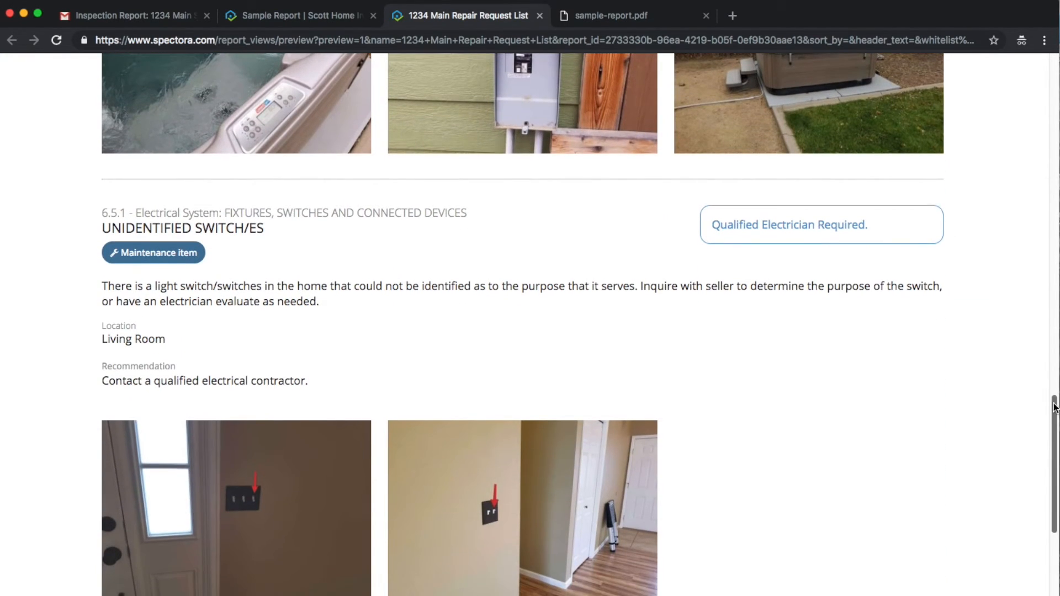
scroll("down", 3)
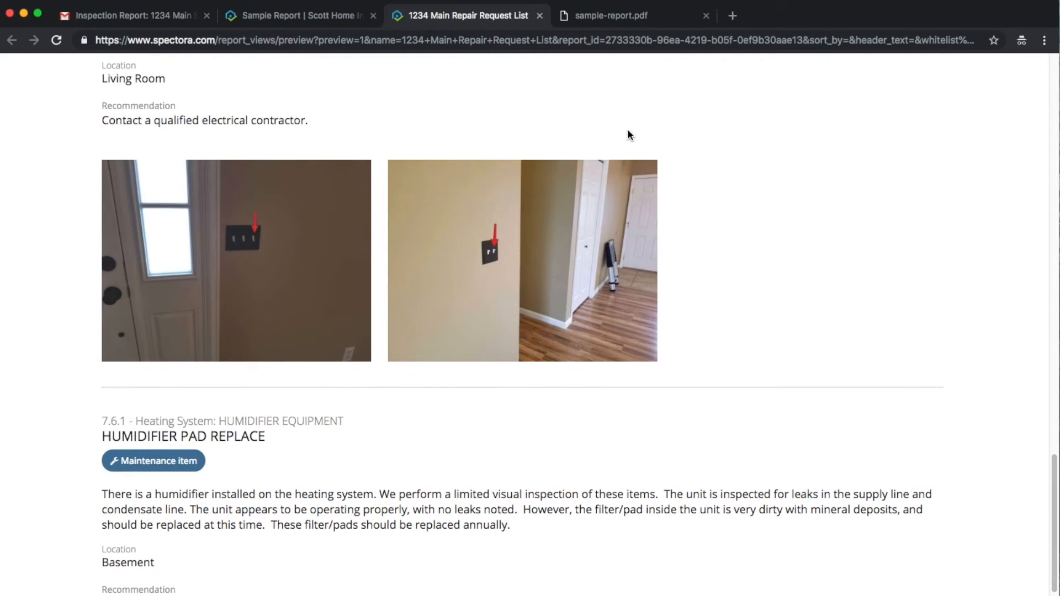
left_click(298, 14)
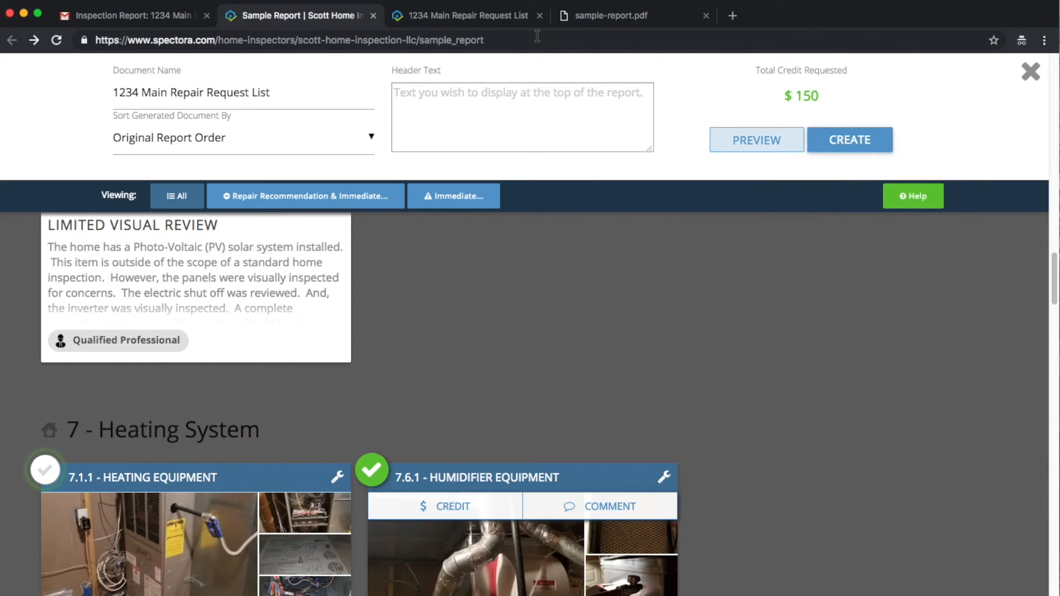
mouse_move(849, 140)
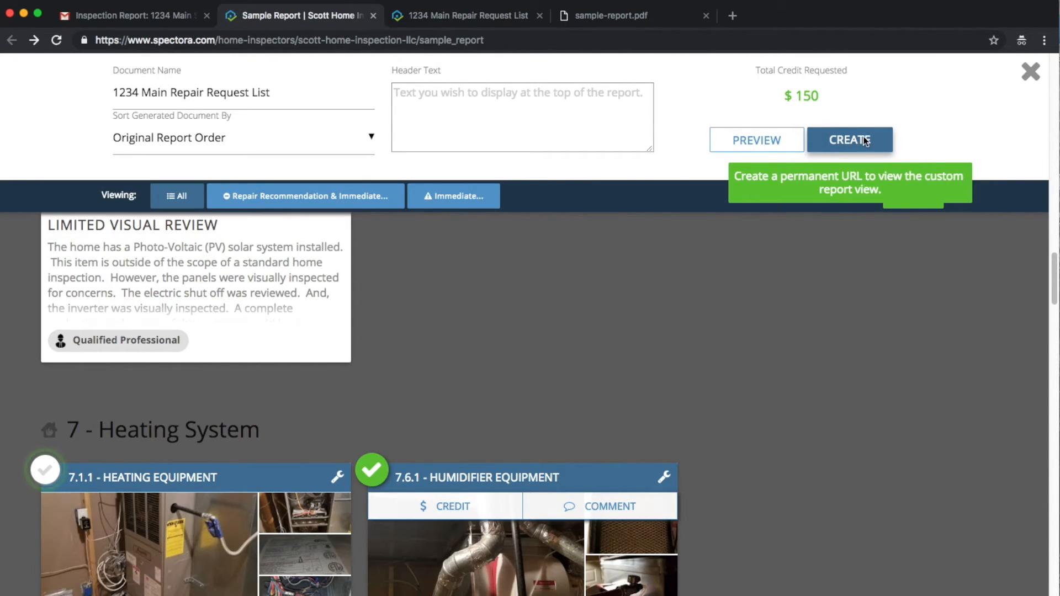
Step: Create the repair request document and select its generated shareable link
left_click(849, 139)
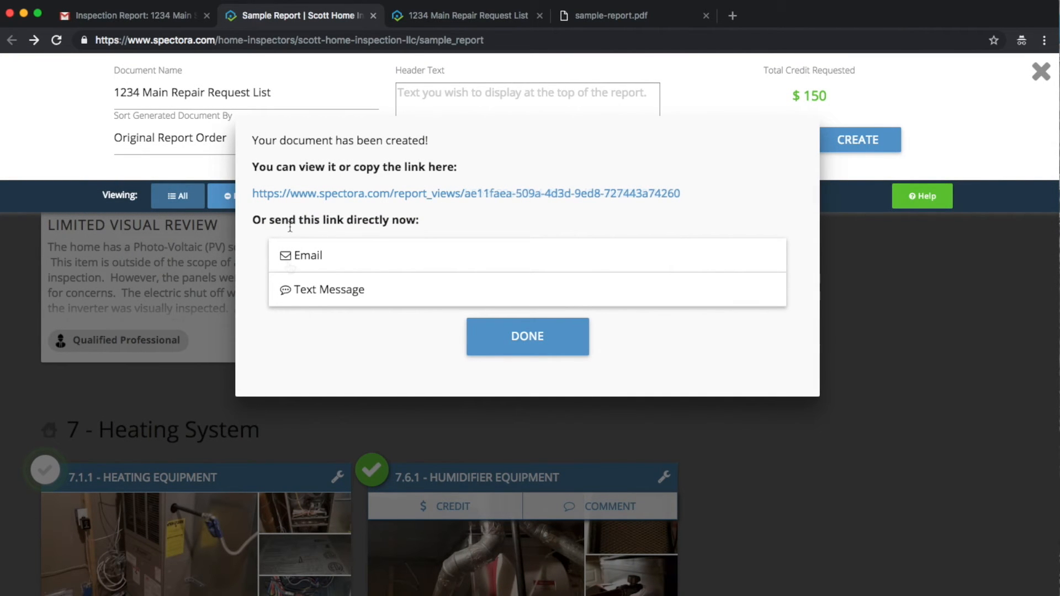
mouse_move(292, 285)
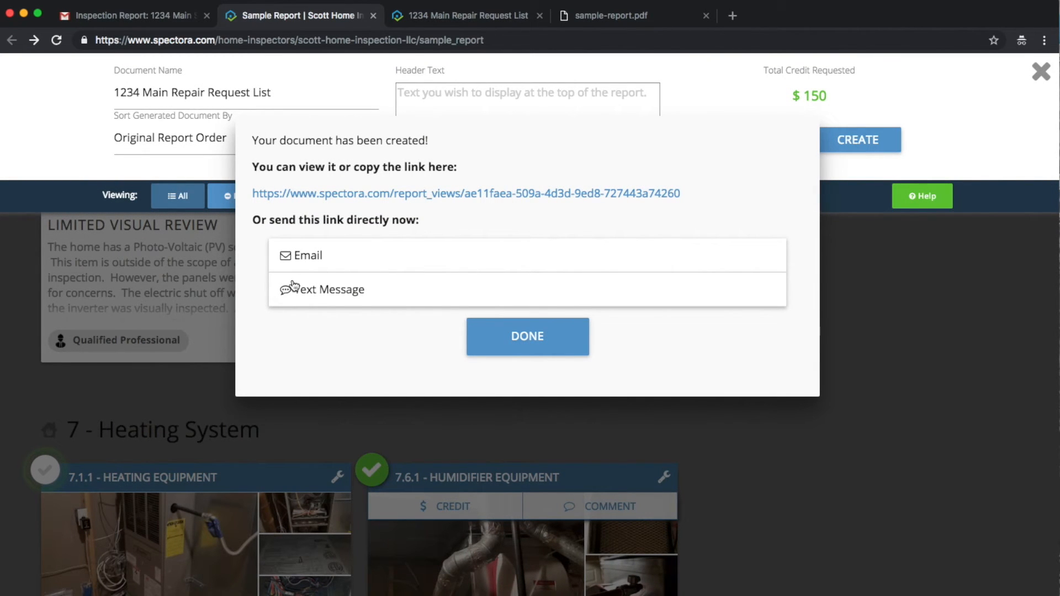
triple_click(465, 193)
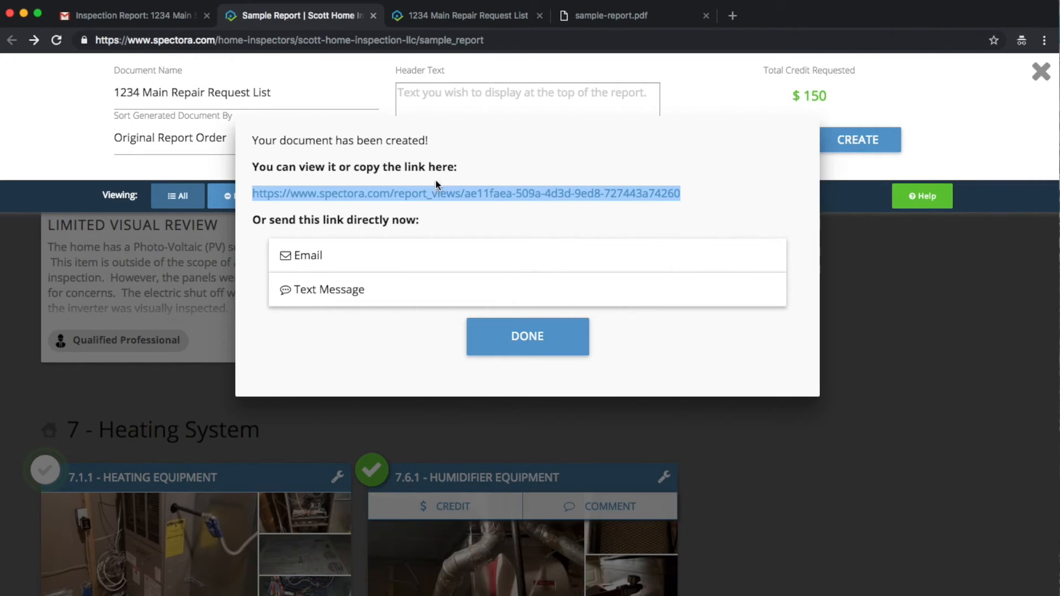
mouse_move(295, 182)
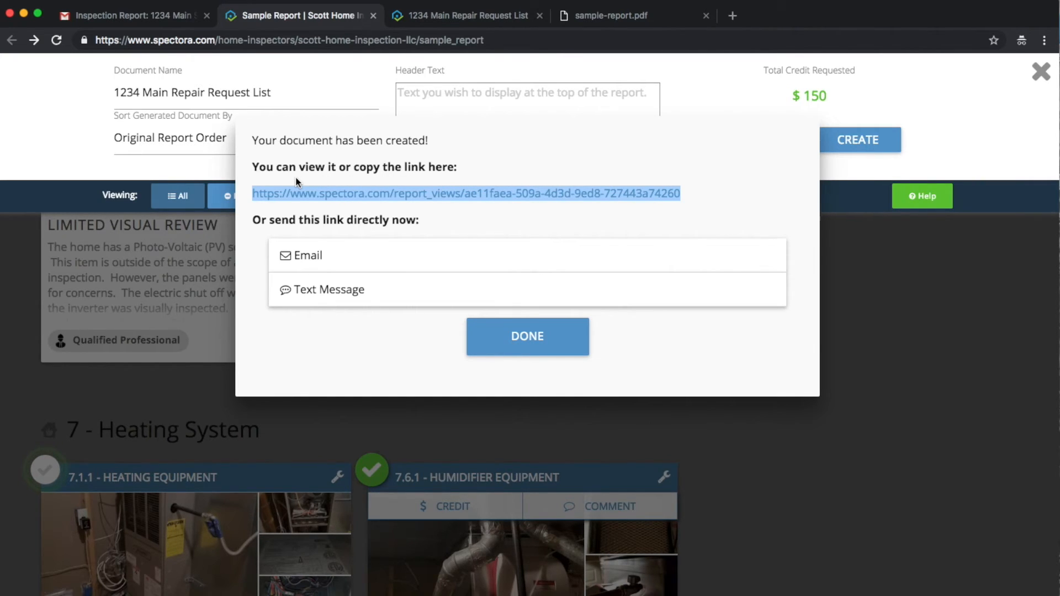
left_click(514, 167)
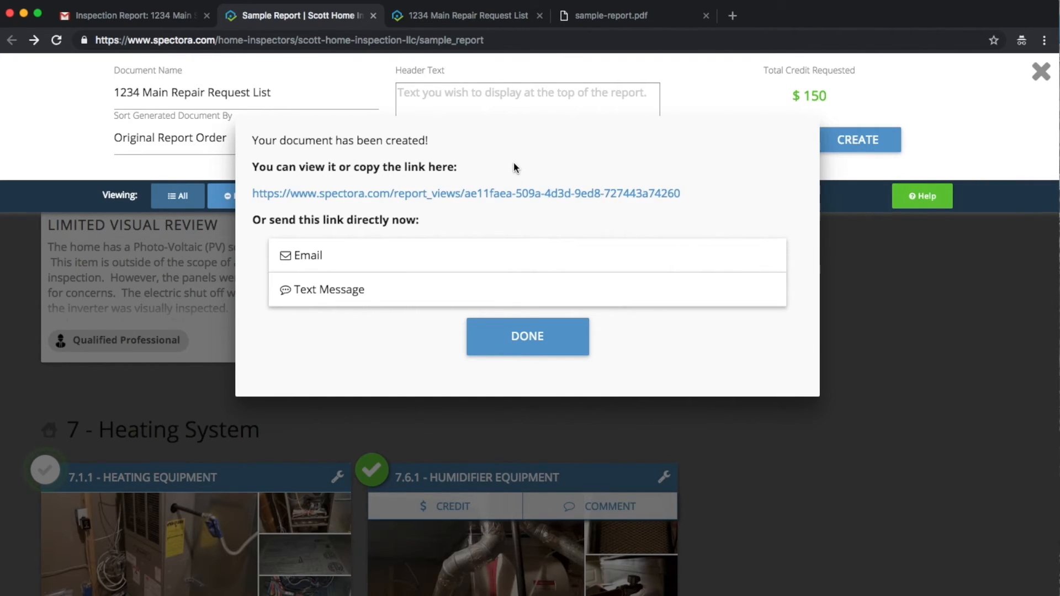
left_click(301, 255)
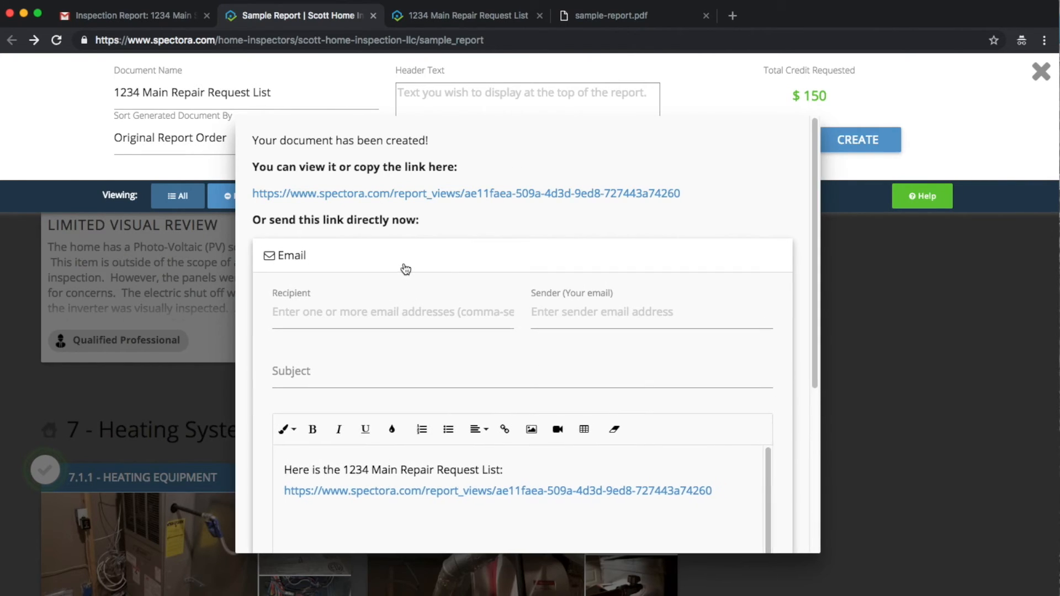
left_click(392, 311)
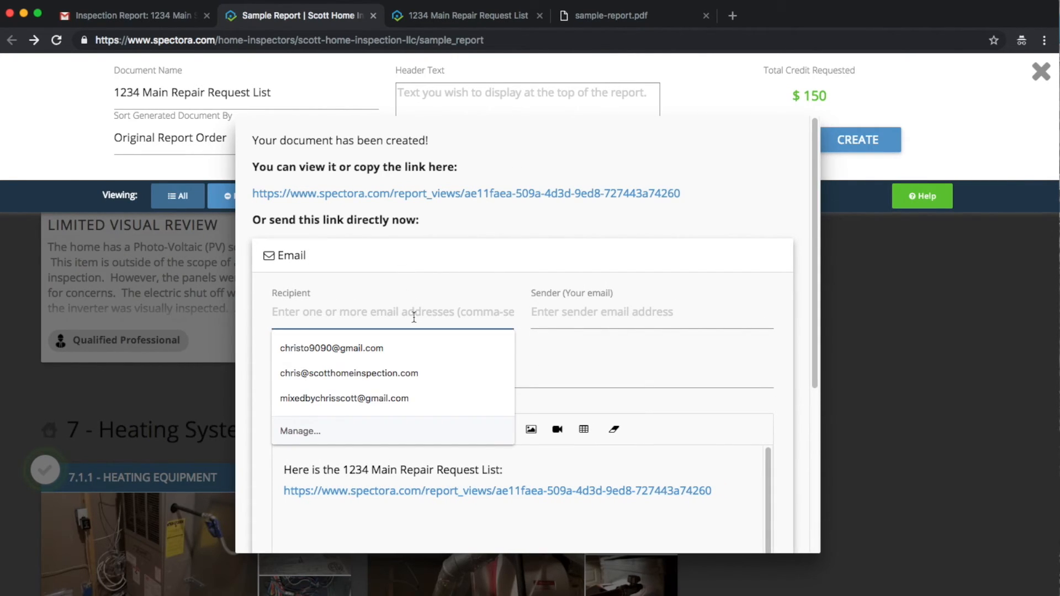
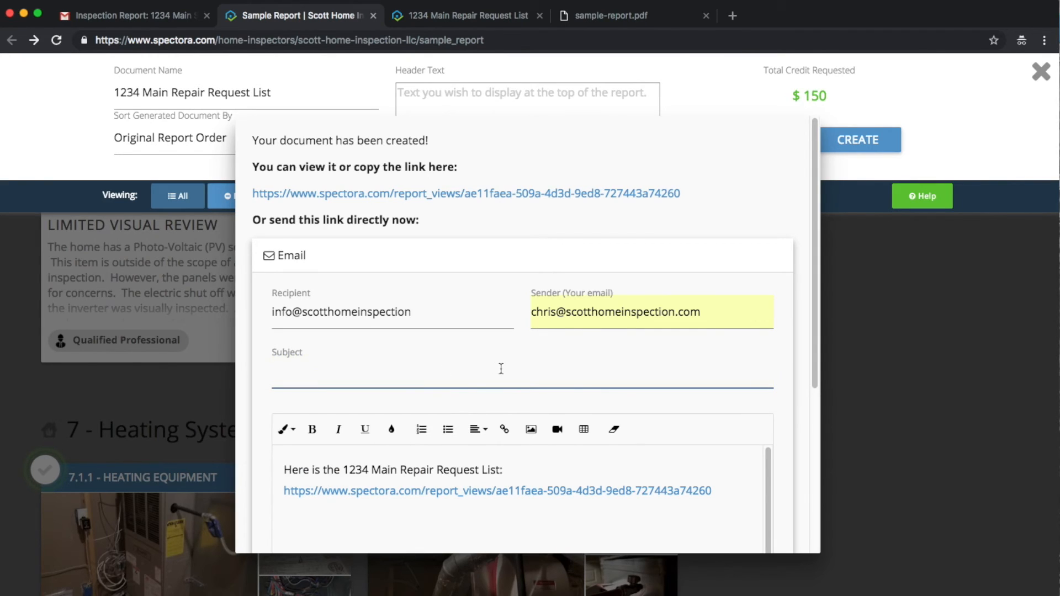
type("Please")
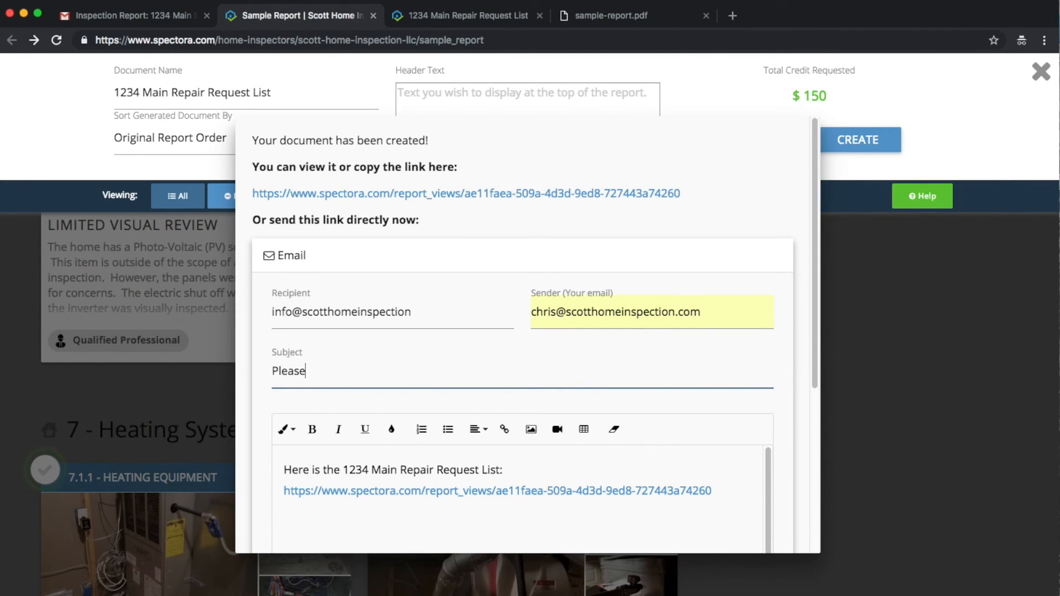
type("repair these")
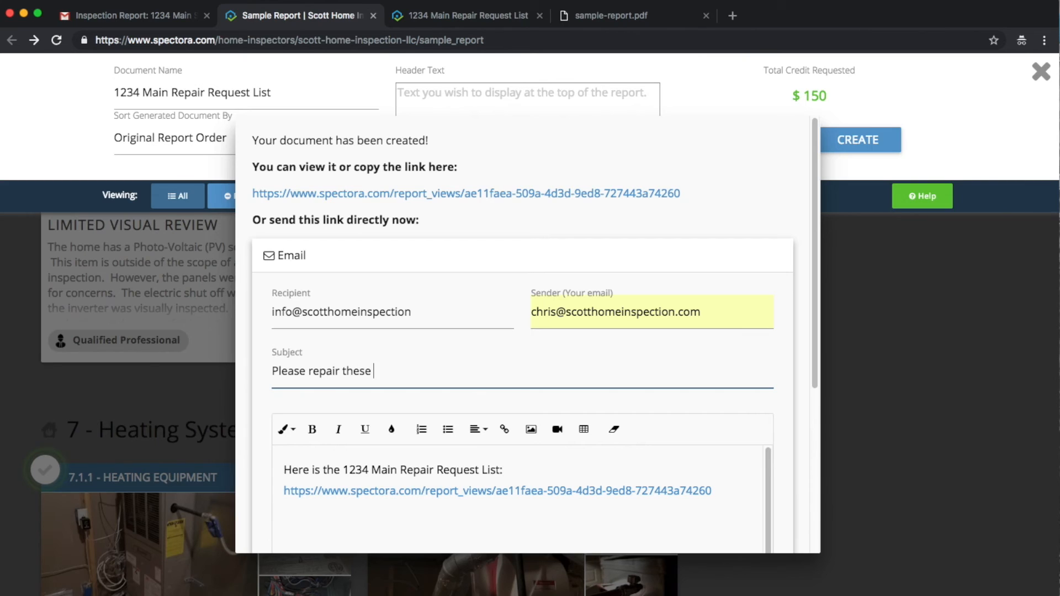
type("items")
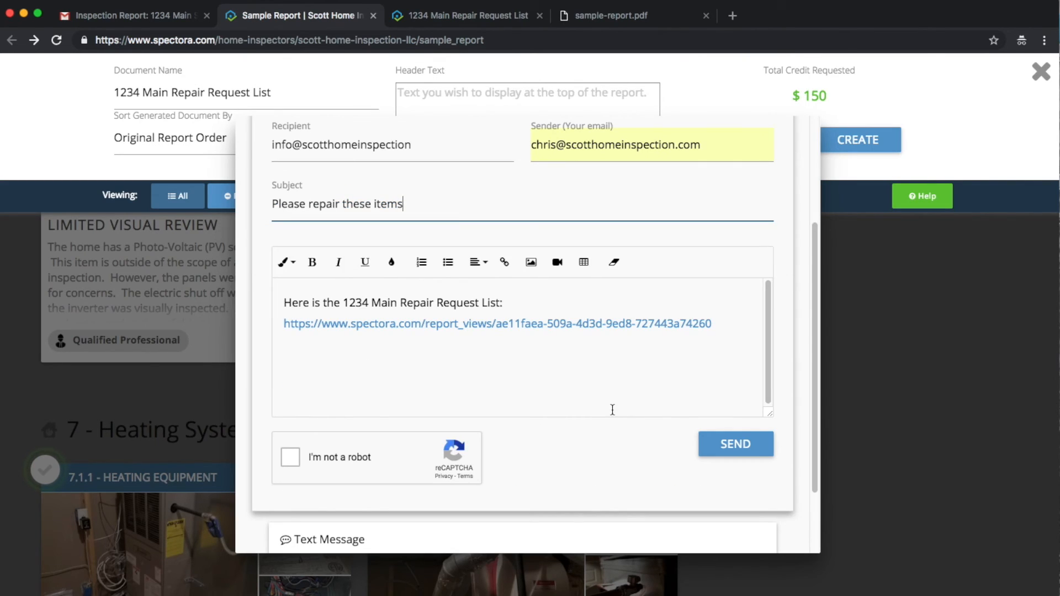
left_click(289, 457)
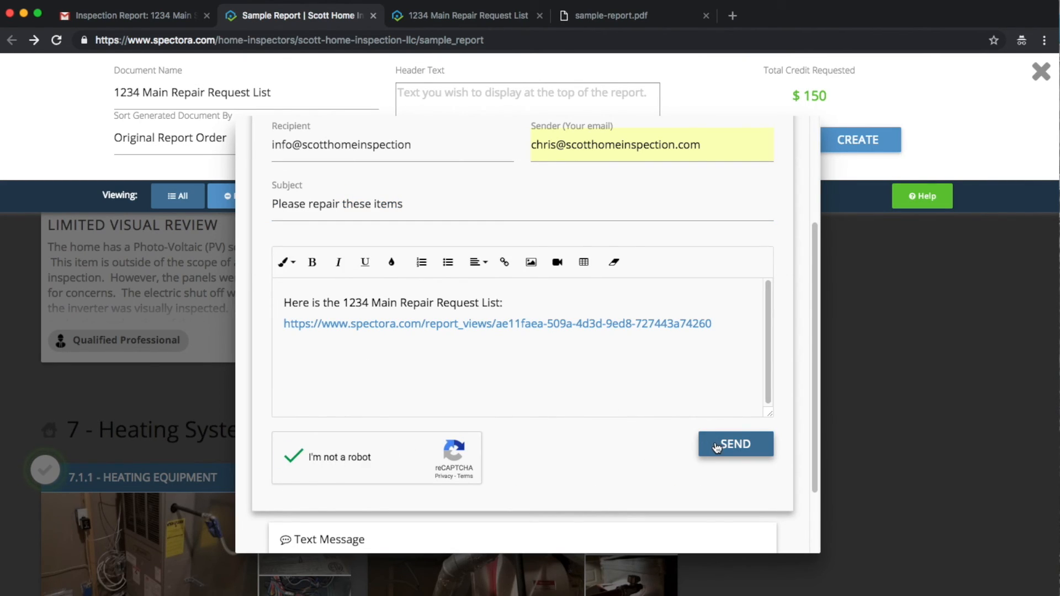
left_click(735, 443)
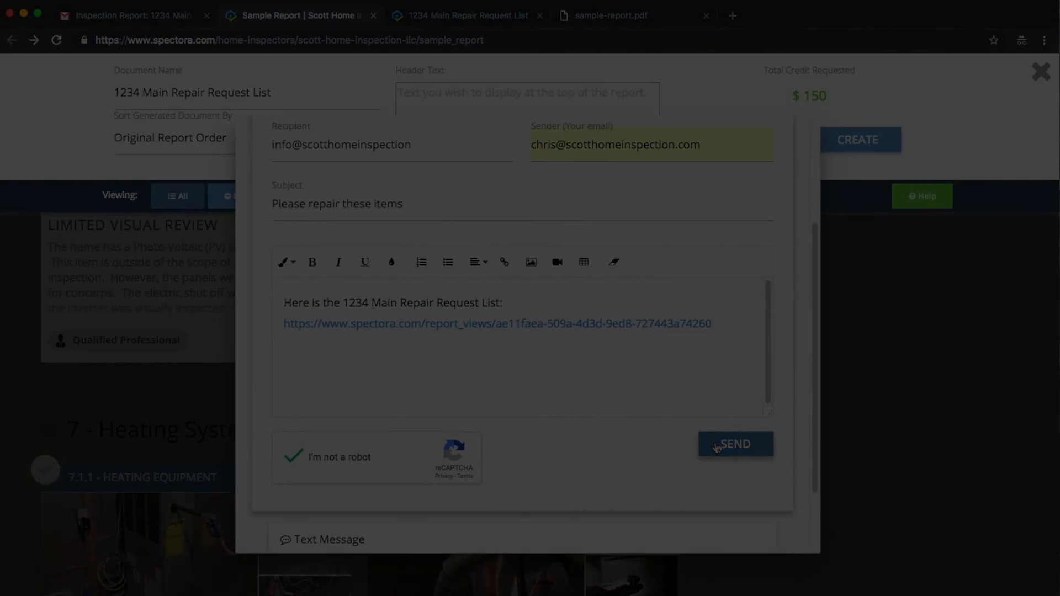